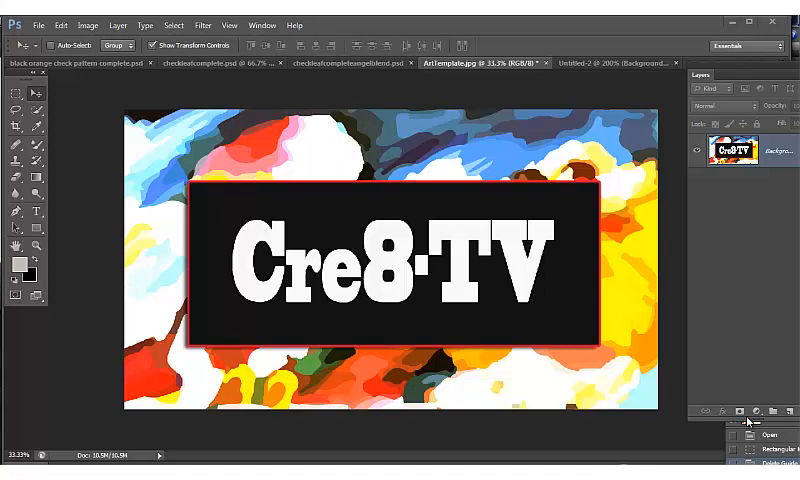
pyautogui.moveTo(764, 384)
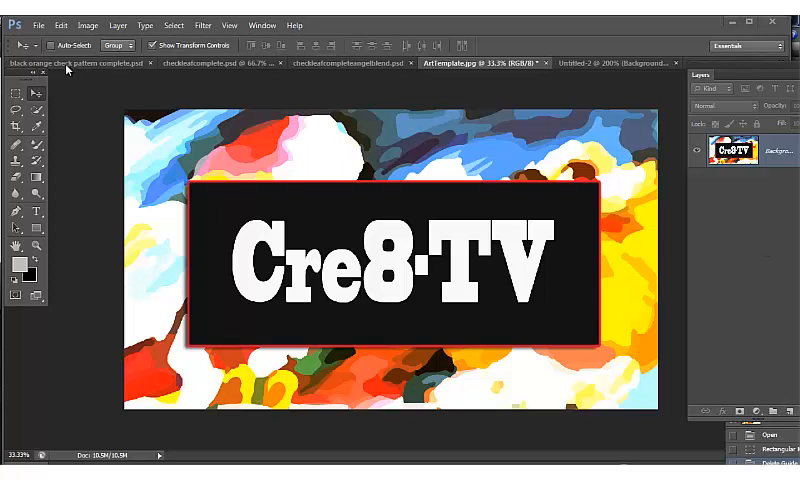
# Review the finished black-and-orange checkerboard and the Untitled-2 two-square template documents
pyautogui.click(78, 64)
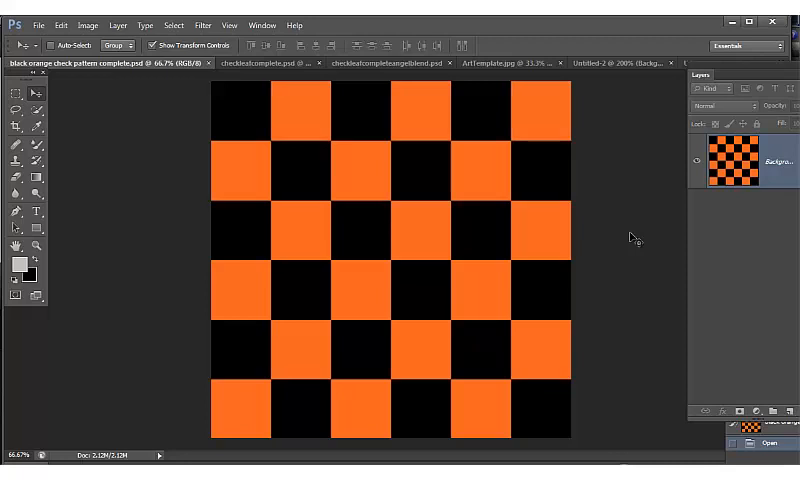
pyautogui.moveTo(618, 68)
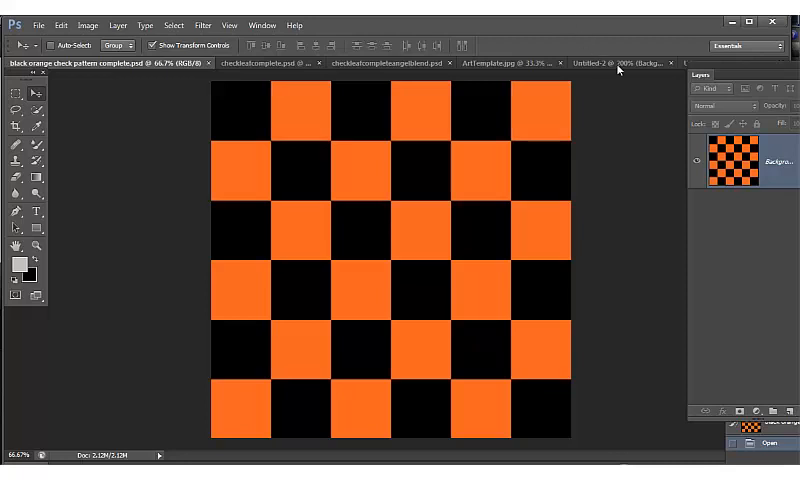
pyautogui.click(600, 64)
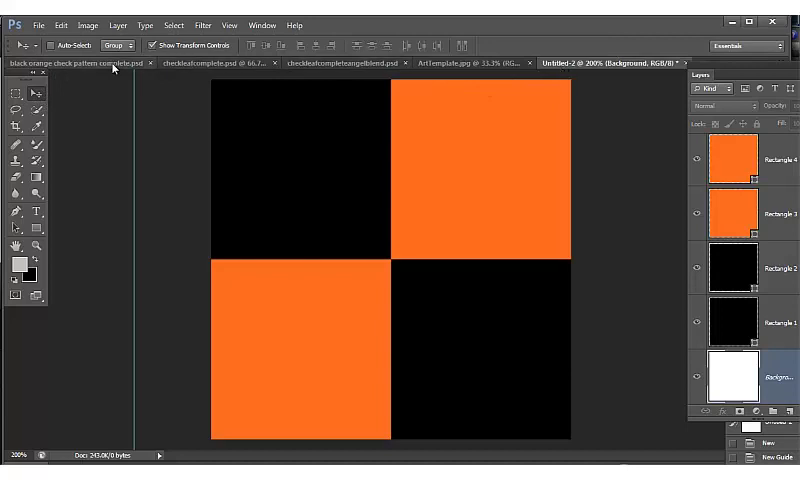
pyautogui.click(76, 64)
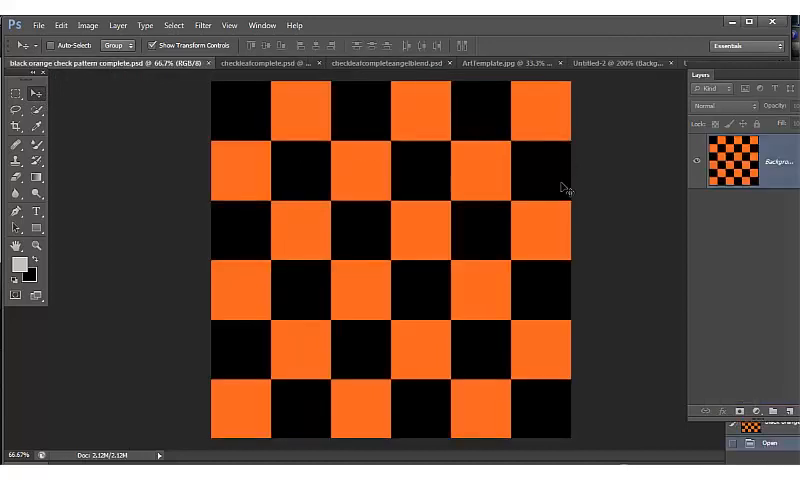
pyautogui.moveTo(222, 104)
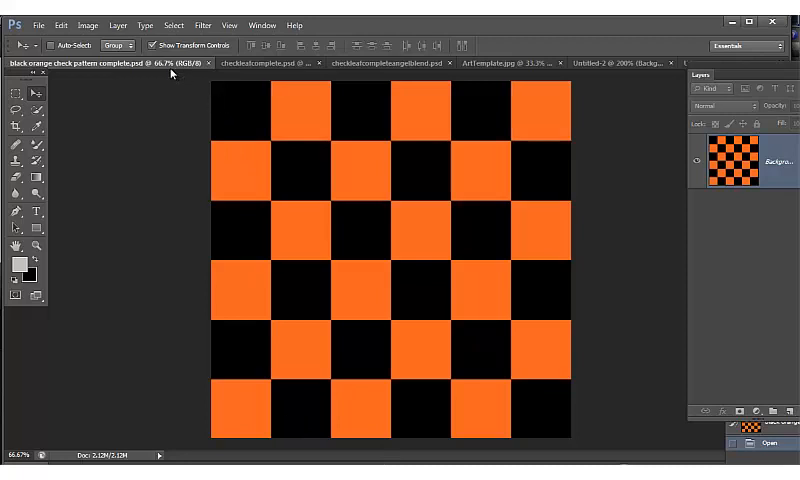
pyautogui.moveTo(584, 84)
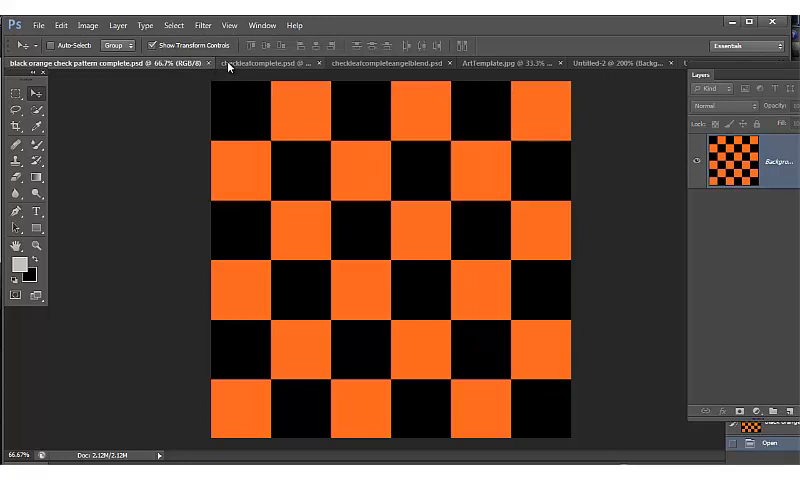
# Review the leaf-blended and statue-blended checkerboard example documents
pyautogui.click(270, 62)
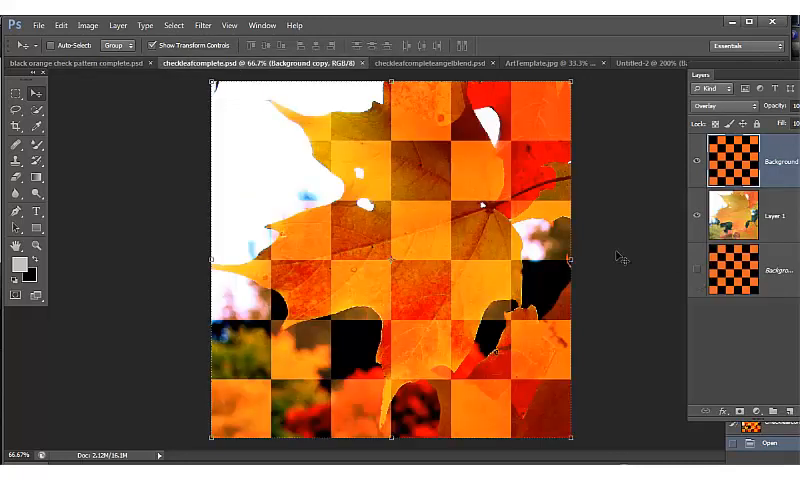
pyautogui.moveTo(500, 152)
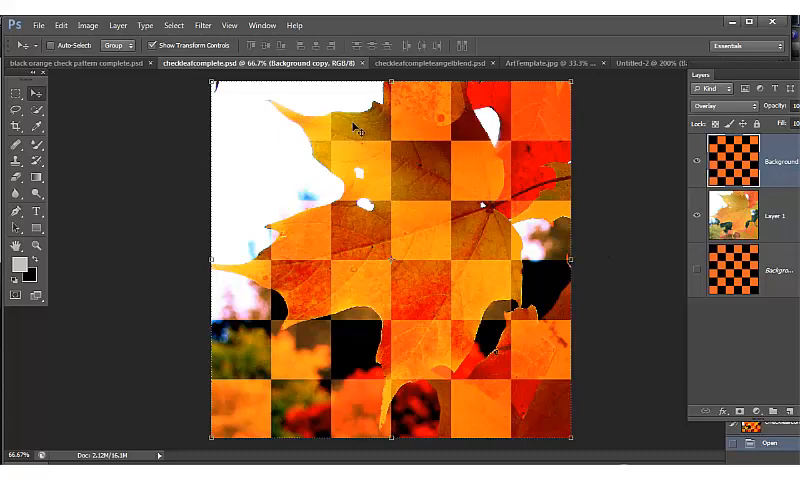
pyautogui.moveTo(490, 144)
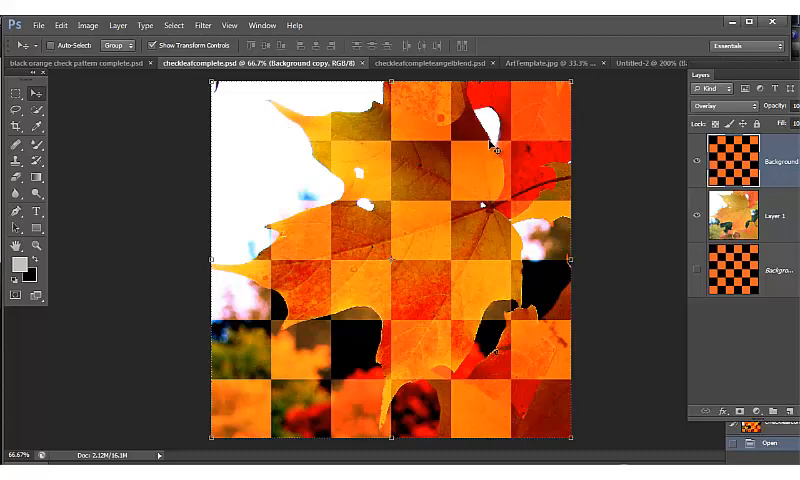
pyautogui.moveTo(672, 84)
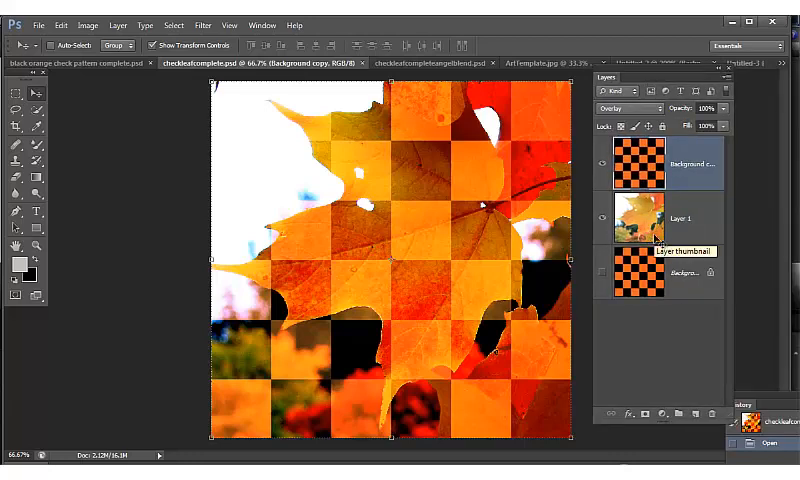
pyautogui.moveTo(696, 208)
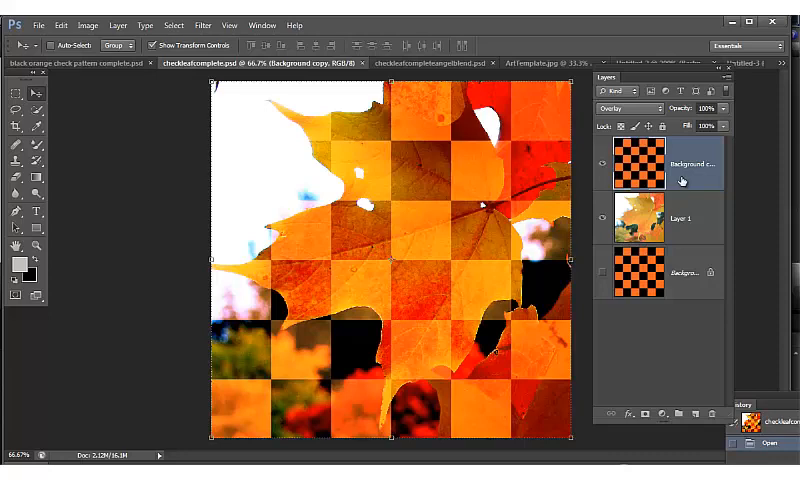
pyautogui.moveTo(458, 72)
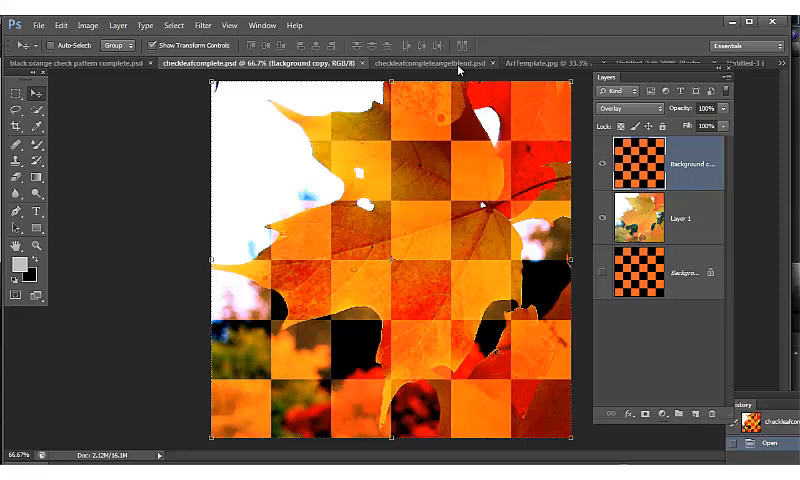
pyautogui.click(450, 62)
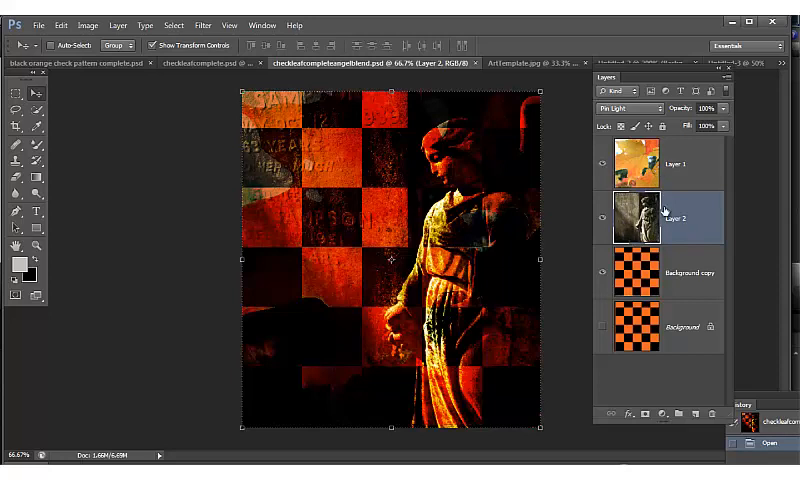
pyautogui.moveTo(672, 272)
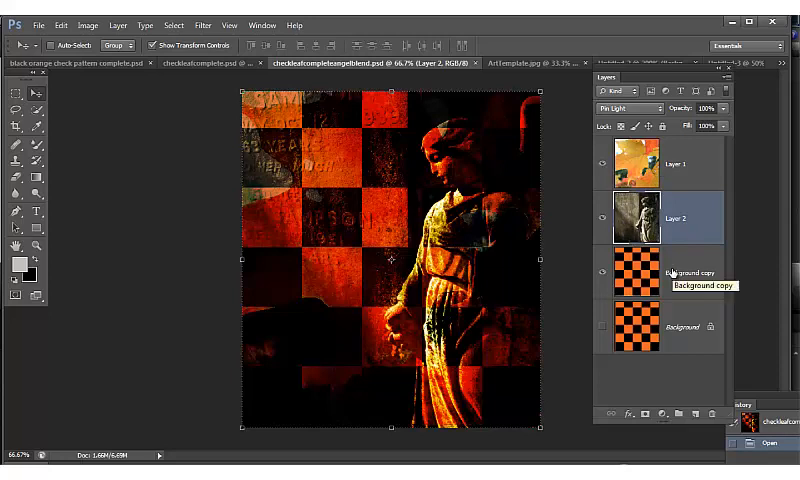
pyautogui.moveTo(604, 144)
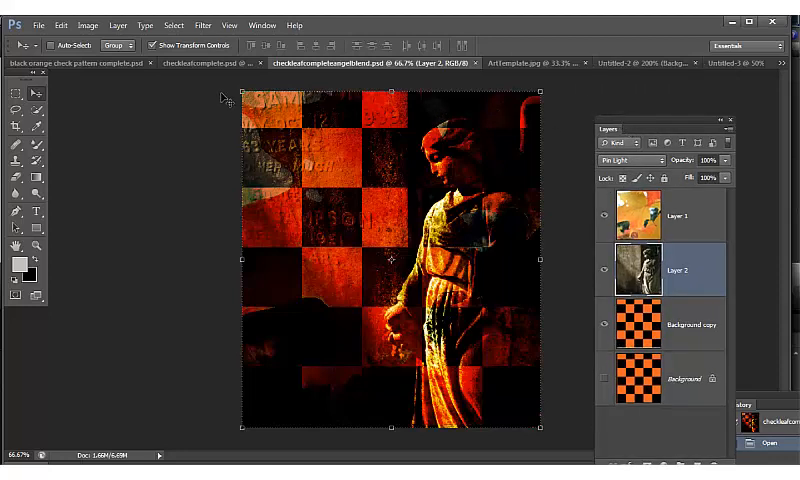
pyautogui.moveTo(640, 72)
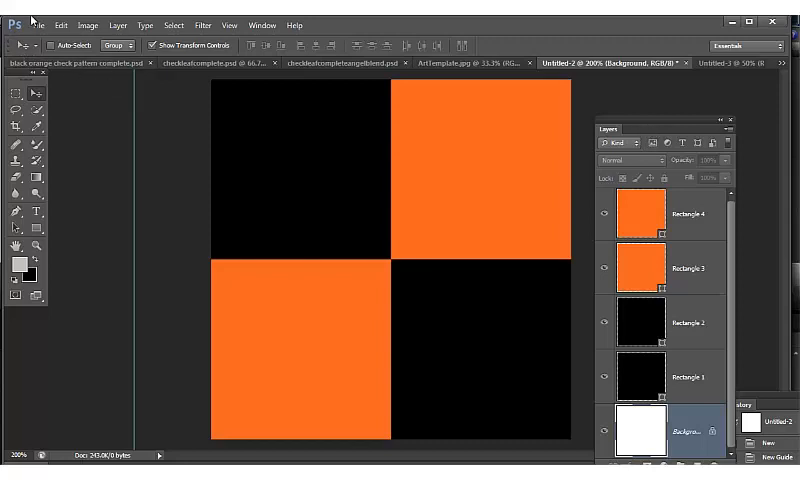
# Create a new blank document 4 inches wide by 4 inches tall
pyautogui.click(38, 24)
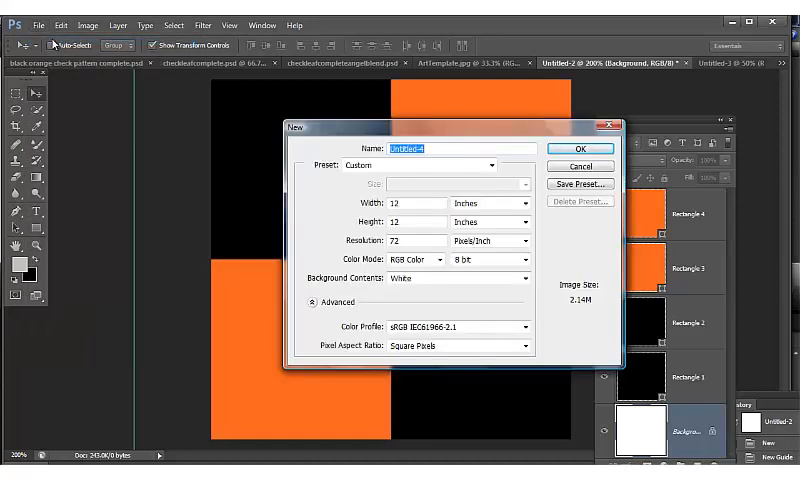
pyautogui.tripleClick(412, 204)
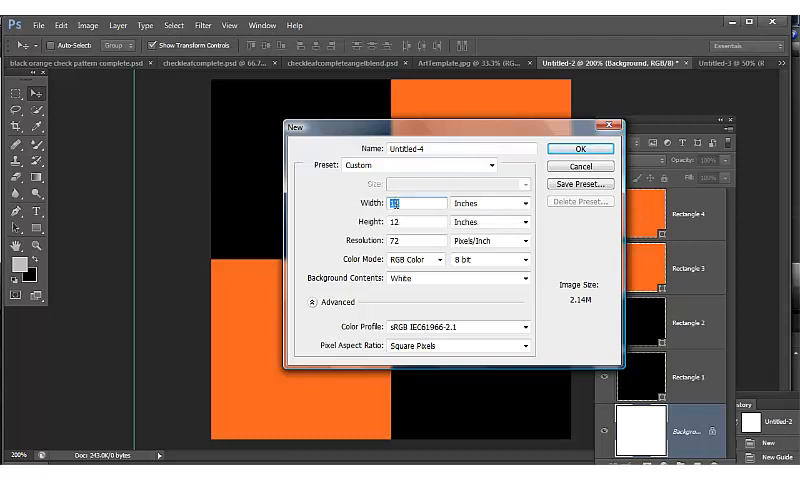
pyautogui.moveTo(404, 204)
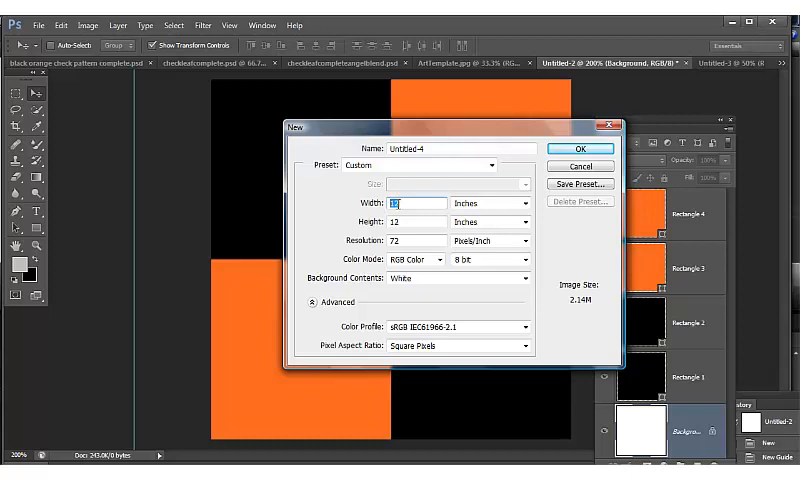
pyautogui.write('12')
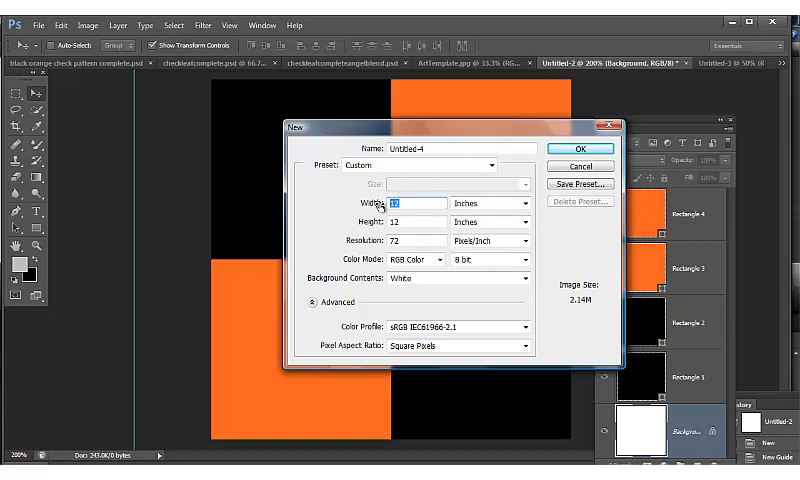
pyautogui.write('4')
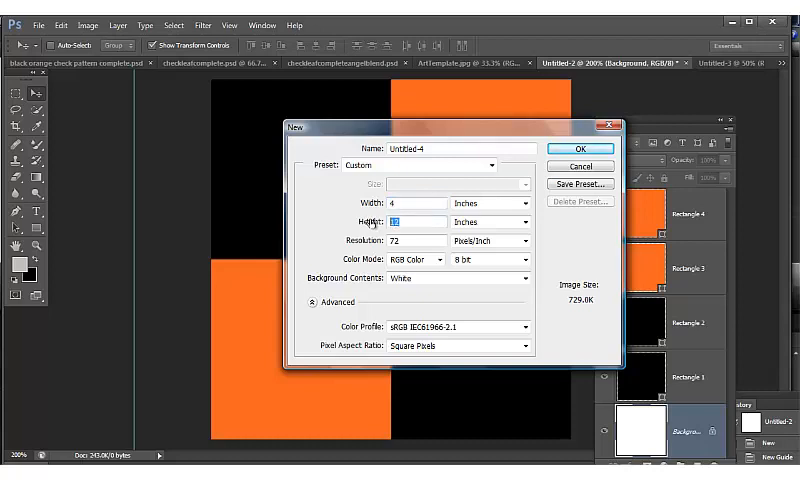
pyautogui.write('4')
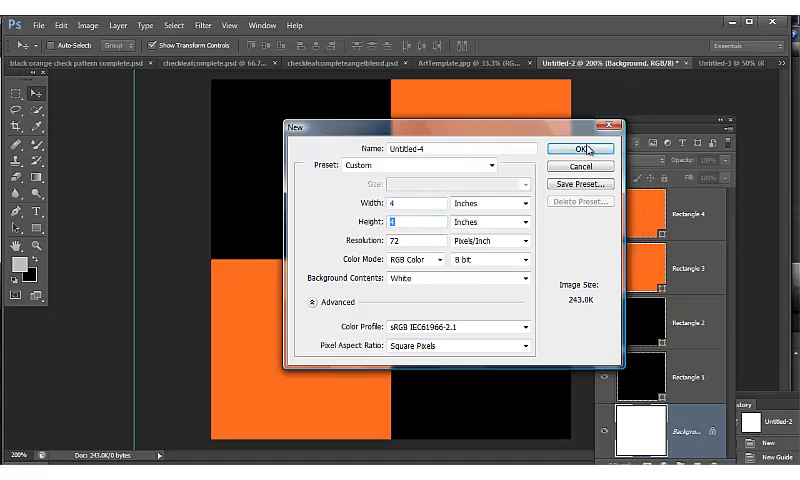
pyautogui.click(580, 148)
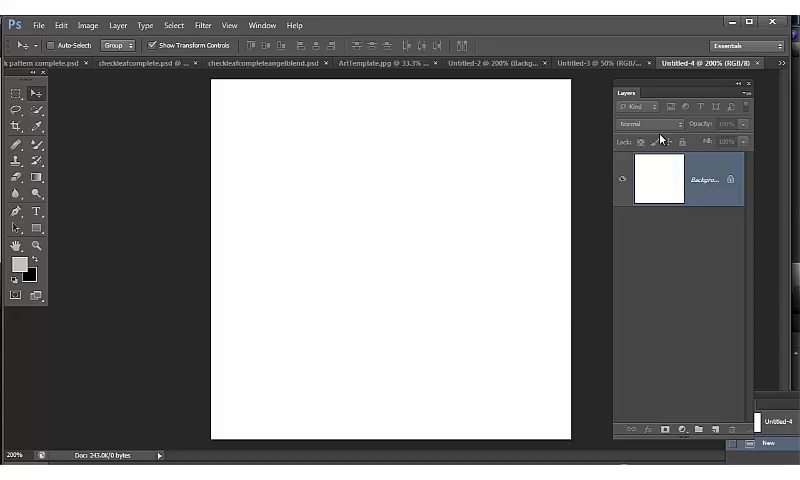
pyautogui.moveTo(402, 52)
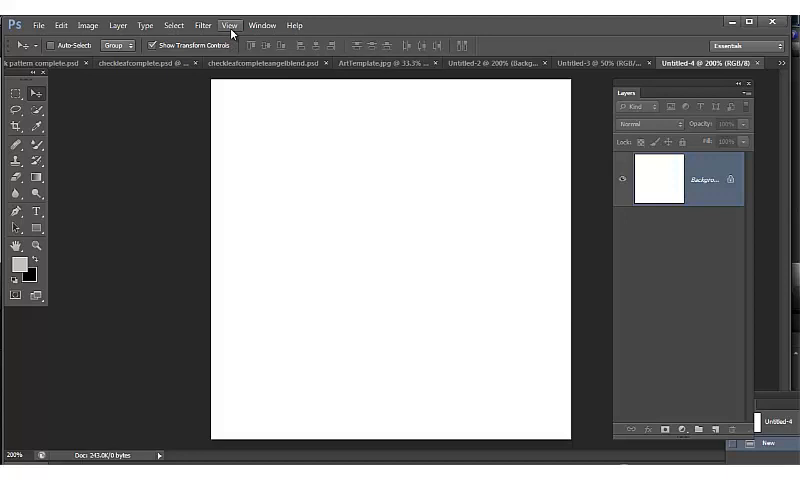
pyautogui.click(230, 24)
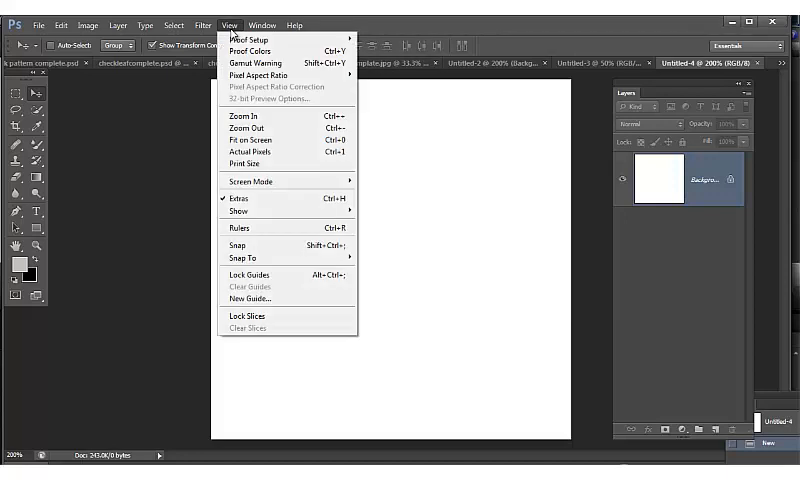
pyautogui.moveTo(240, 244)
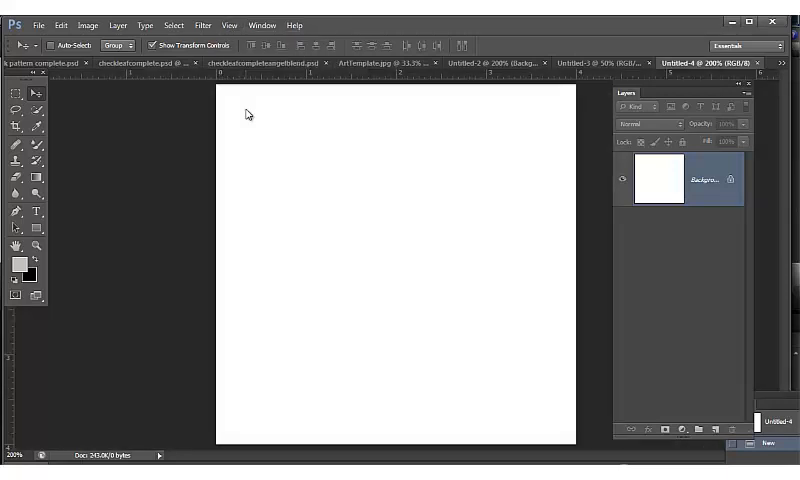
pyautogui.moveTo(222, 84)
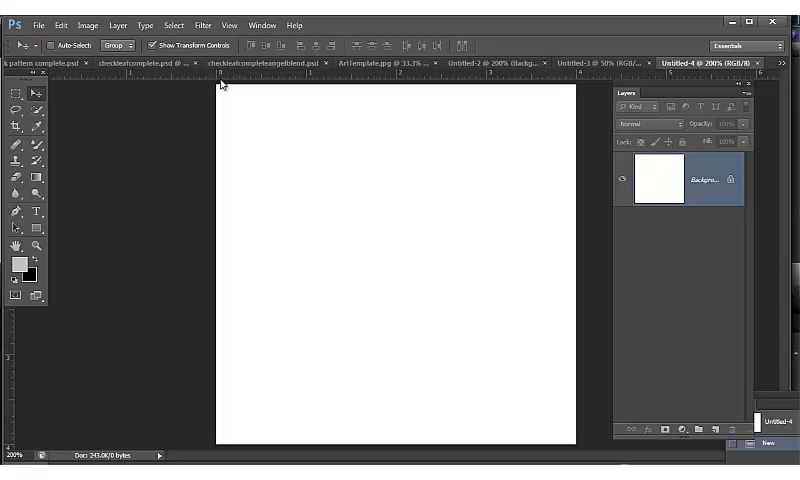
pyautogui.moveTo(230, 24)
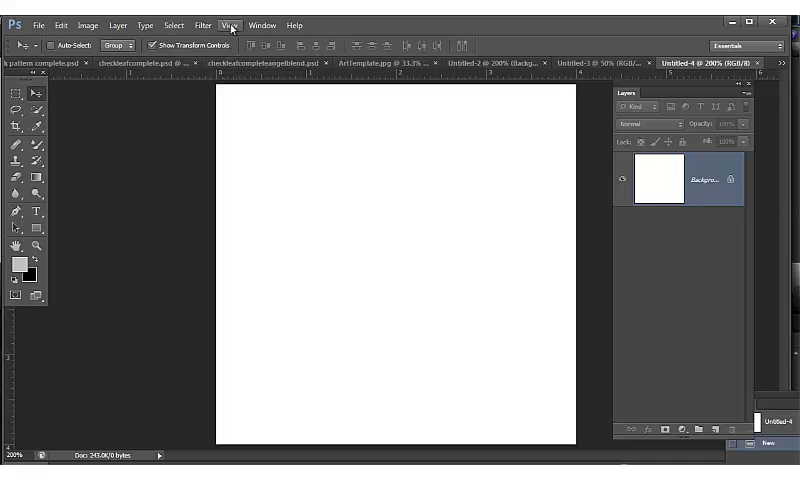
# Add a vertical guide at the half-width position via View > New Guide
pyautogui.click(230, 24)
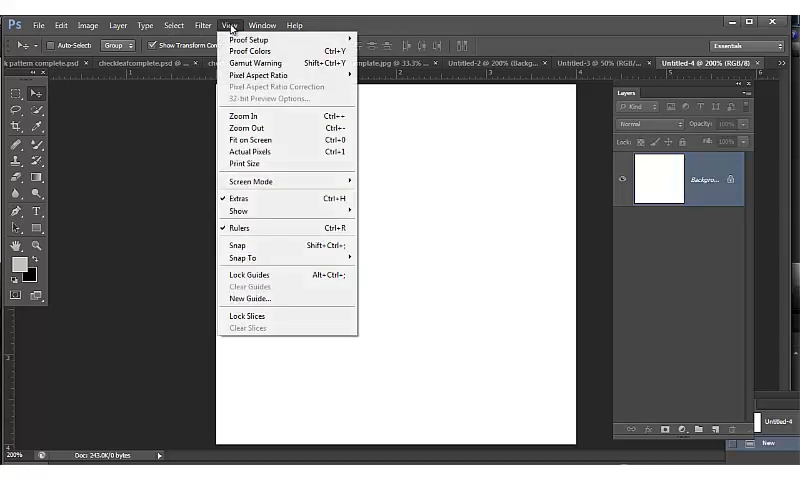
pyautogui.click(248, 298)
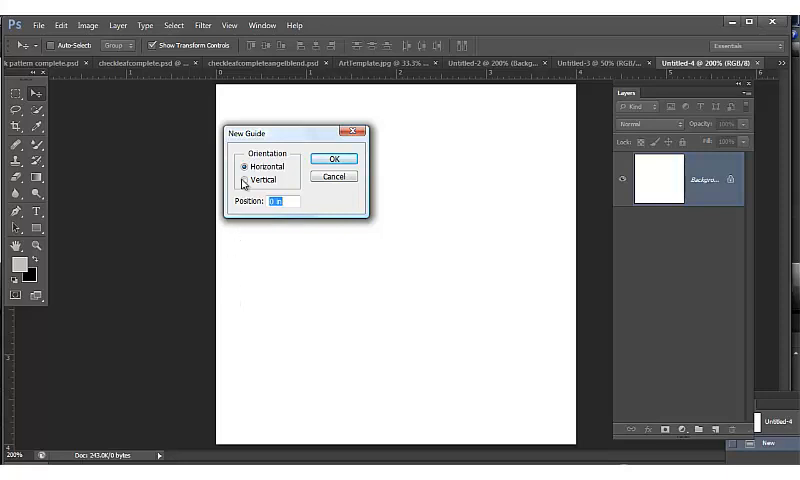
pyautogui.click(248, 180)
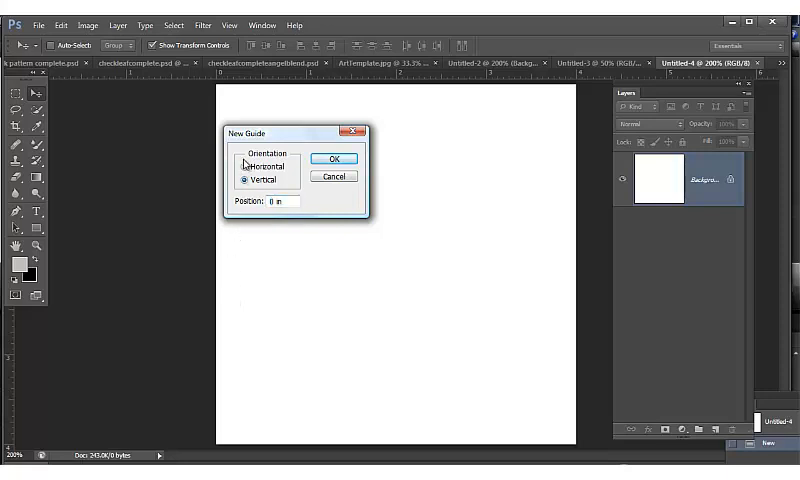
pyautogui.click(248, 168)
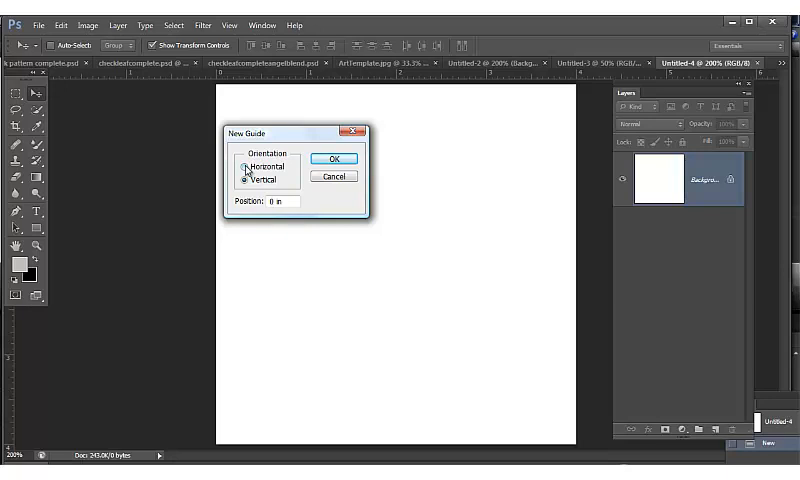
pyautogui.click(248, 180)
pyautogui.write('2')
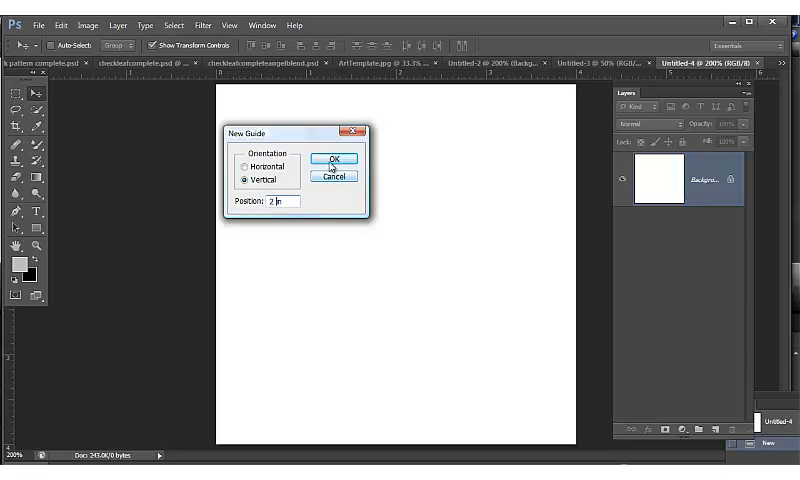
pyautogui.click(336, 160)
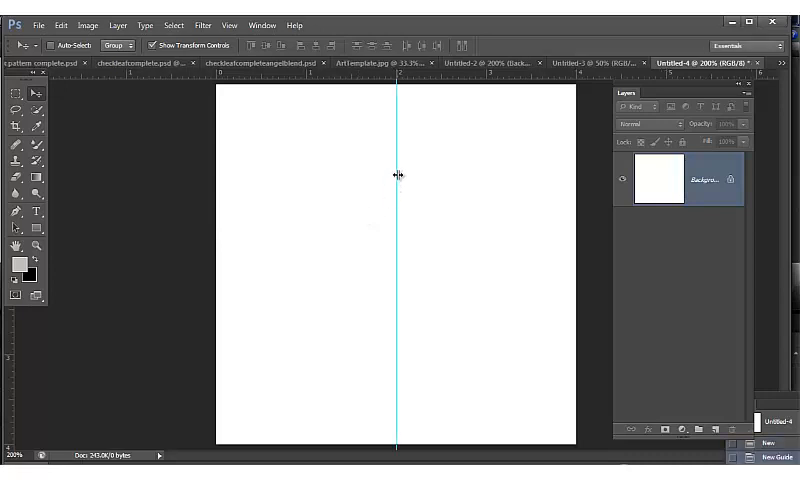
pyautogui.moveTo(398, 110)
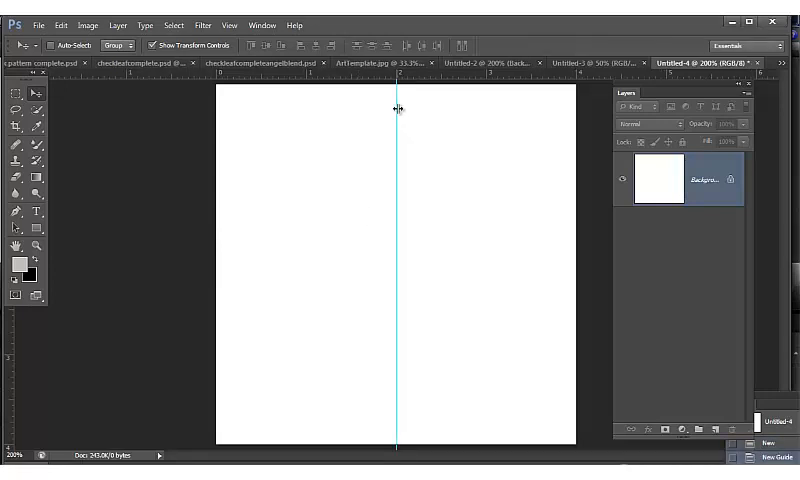
pyautogui.moveTo(8, 84)
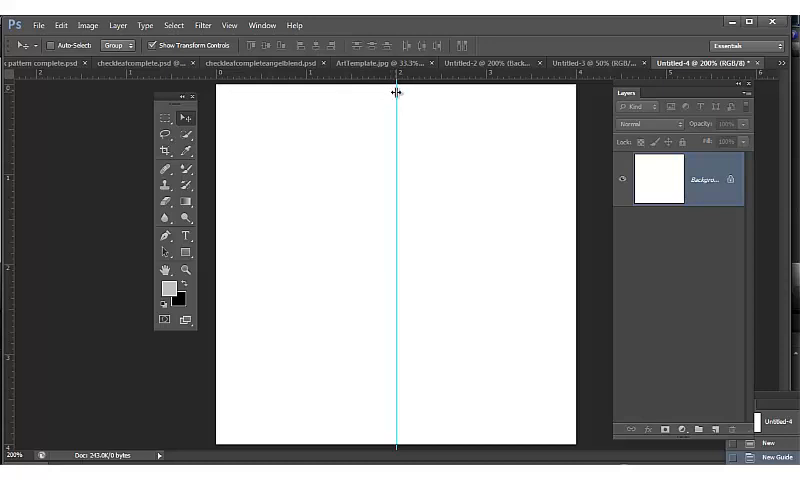
pyautogui.moveTo(262, 106)
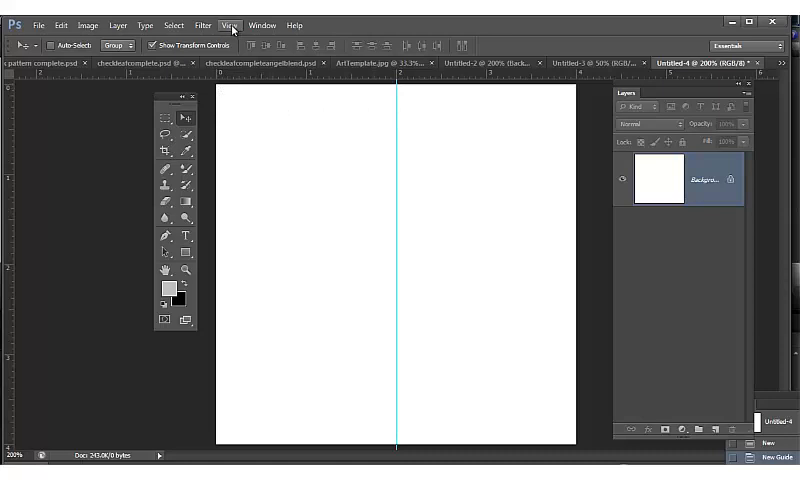
# Add a horizontal guide at the half-height position, quartering the canvas
pyautogui.click(232, 24)
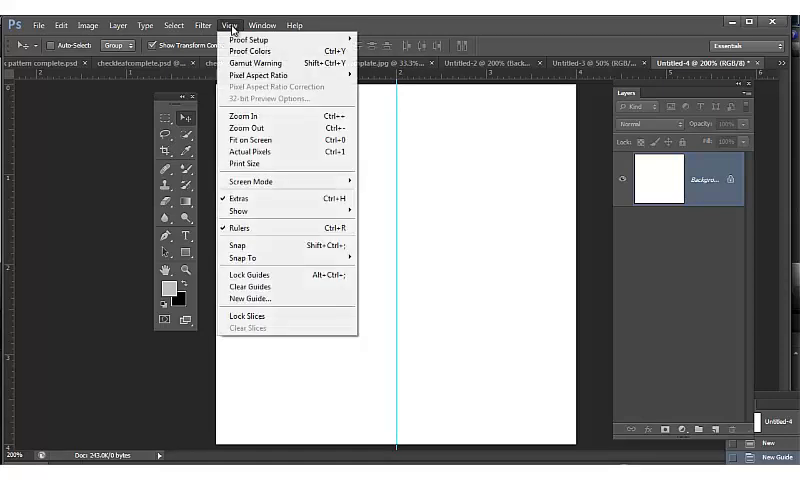
pyautogui.click(250, 298)
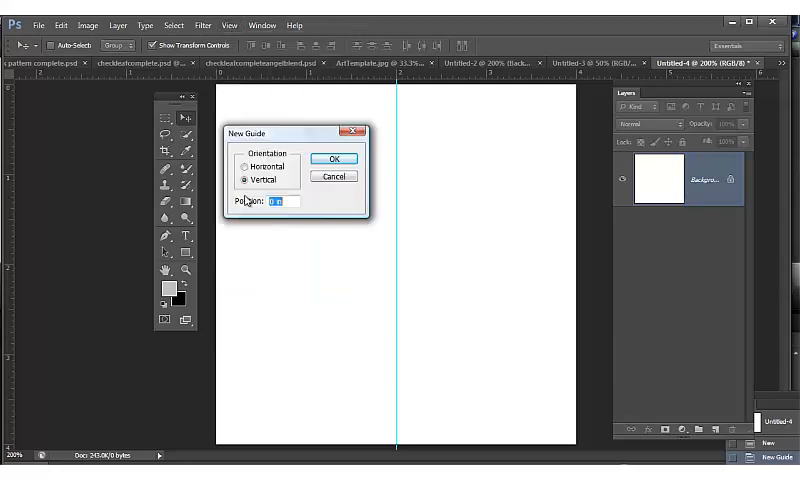
pyautogui.click(244, 168)
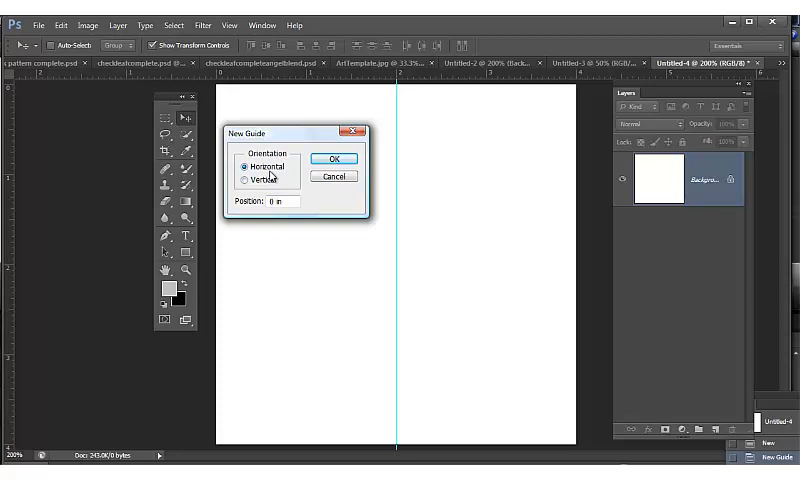
pyautogui.click(284, 200)
pyautogui.write('2')
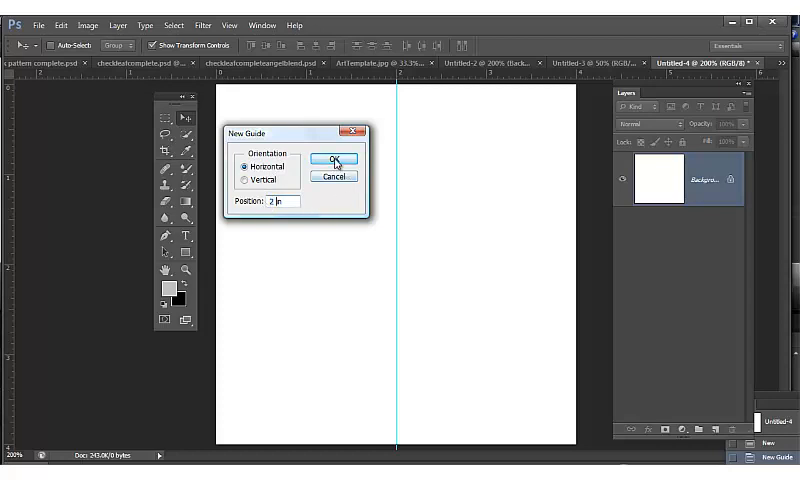
pyautogui.click(336, 160)
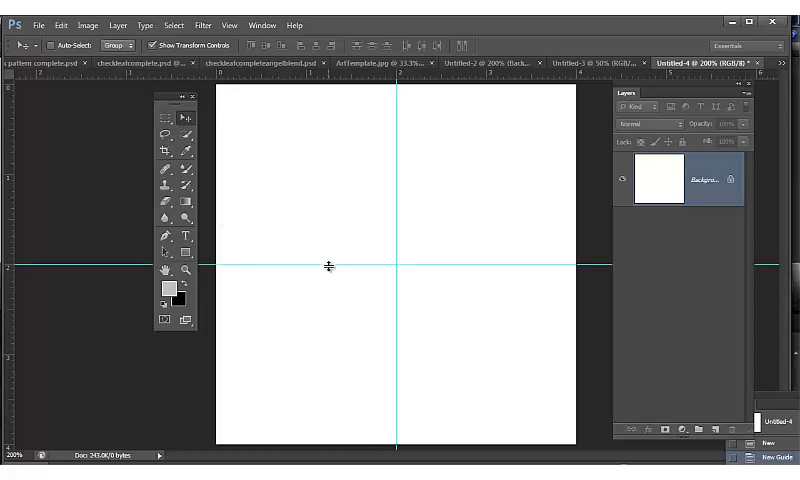
pyautogui.moveTo(172, 100)
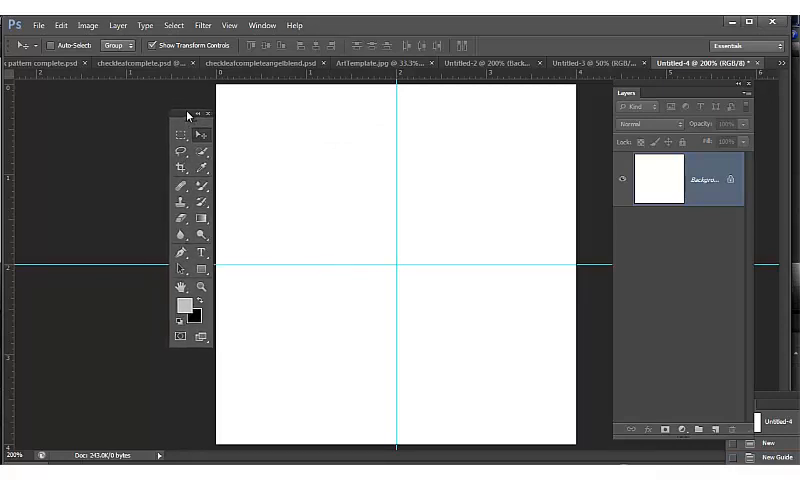
pyautogui.moveTo(210, 300)
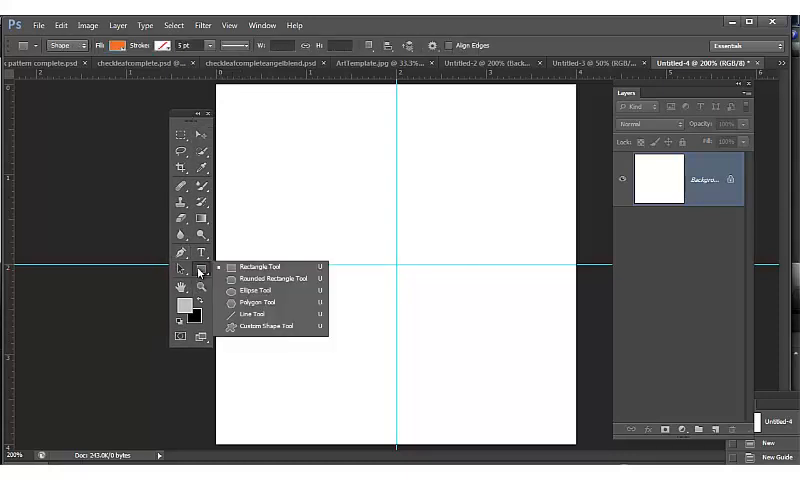
pyautogui.moveTo(278, 268)
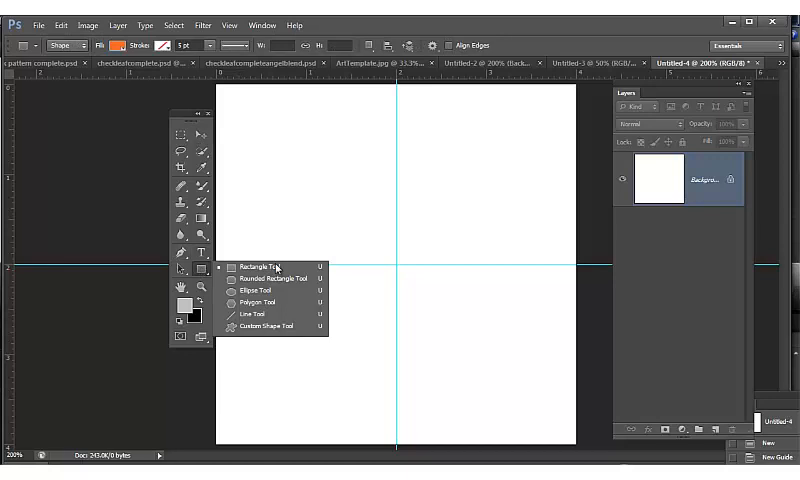
pyautogui.moveTo(204, 270)
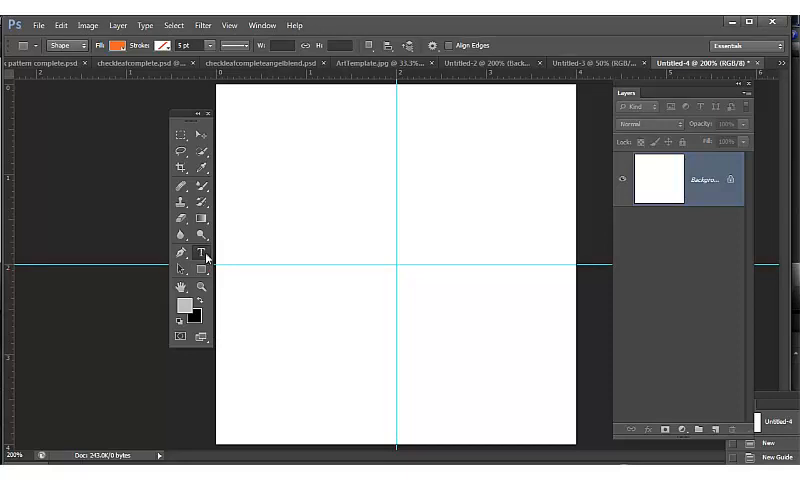
# Select the Rectangle Tool from the toolbar's shape tool flyout
pyautogui.click(202, 252)
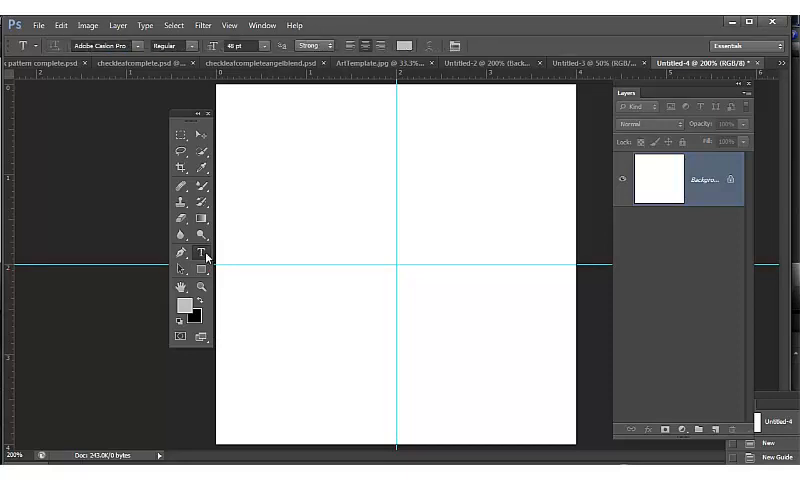
pyautogui.moveTo(202, 252)
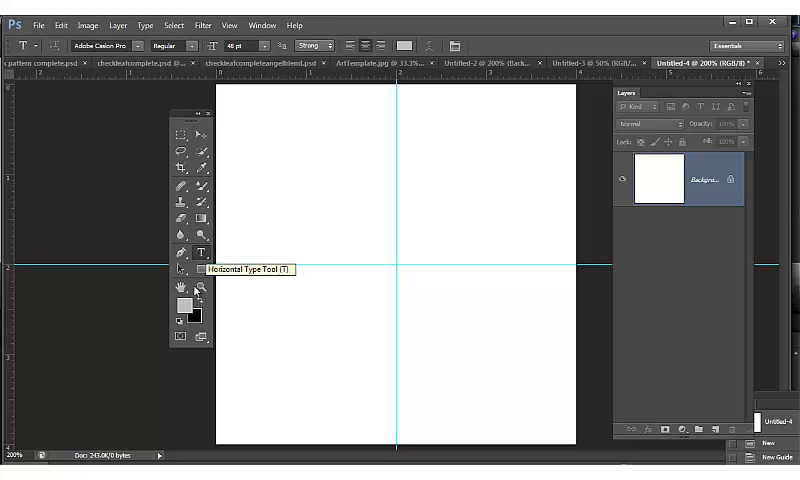
pyautogui.click(202, 270)
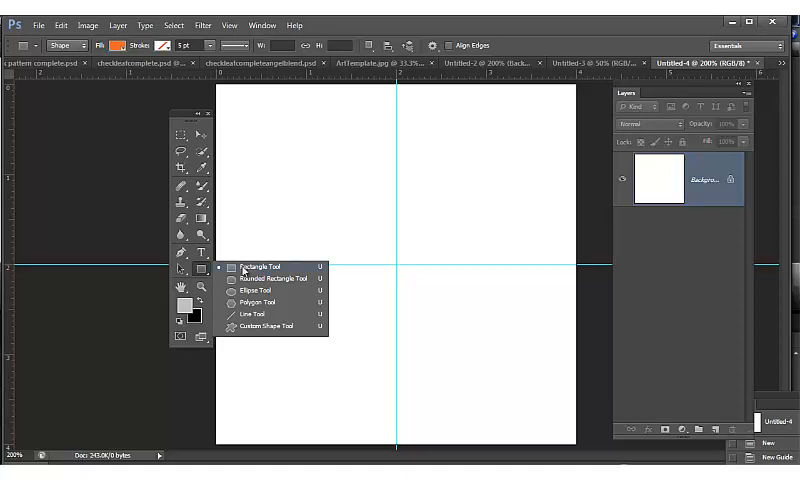
pyautogui.click(246, 272)
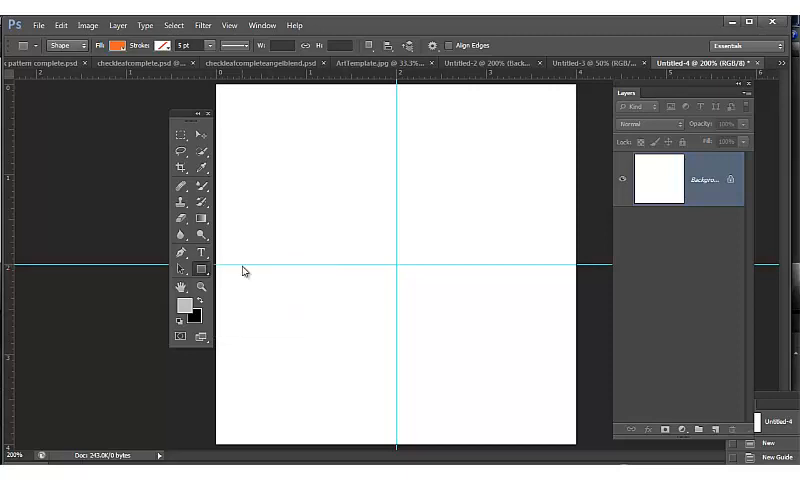
pyautogui.moveTo(204, 284)
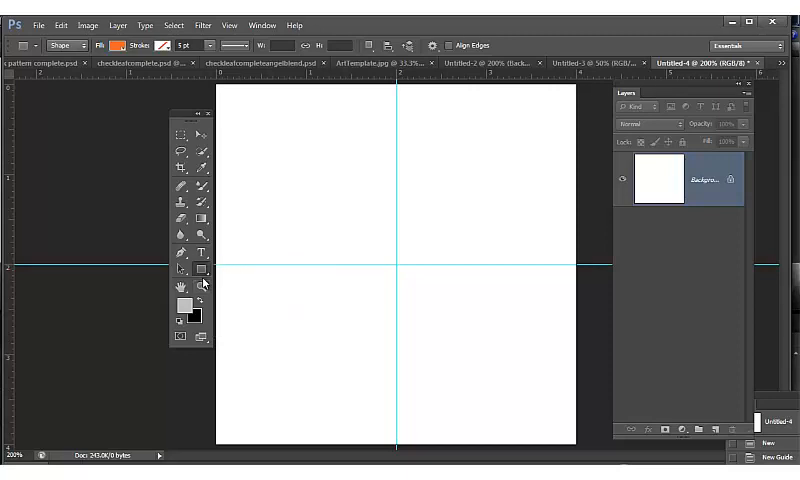
pyautogui.moveTo(192, 116)
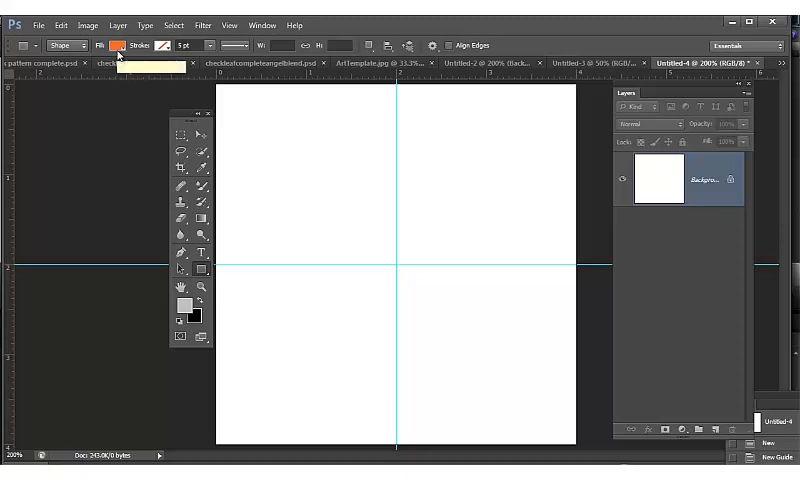
pyautogui.moveTo(120, 46)
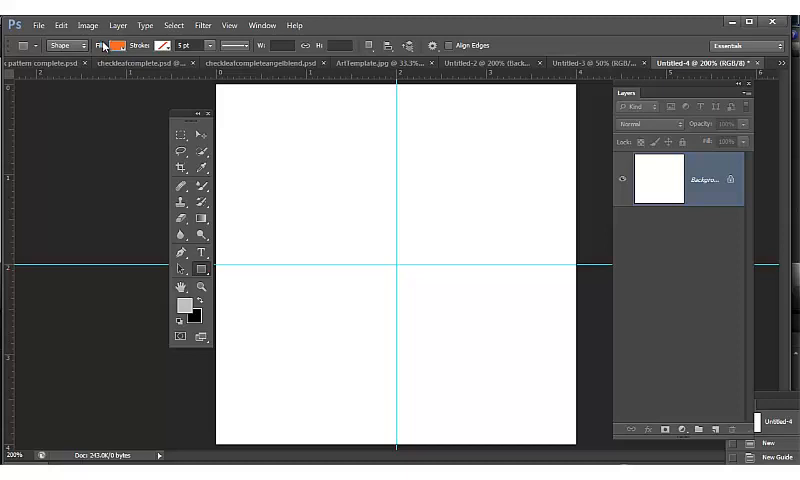
# Set the rectangle shape fill colour to black
pyautogui.click(116, 44)
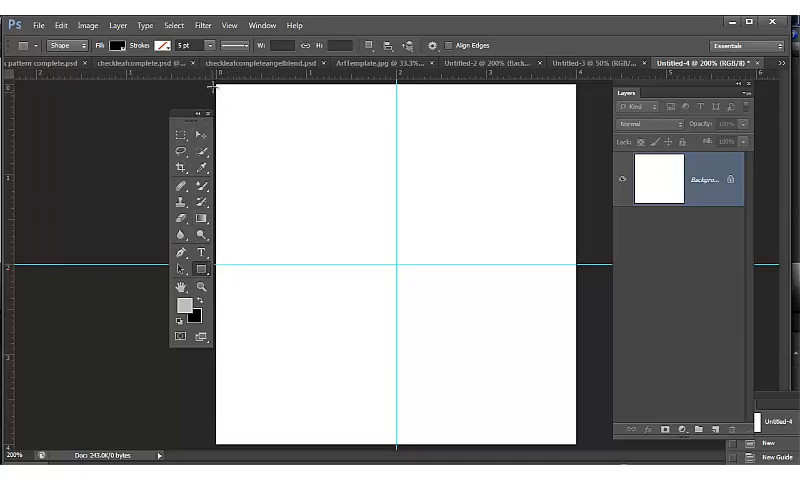
pyautogui.moveTo(288, 172)
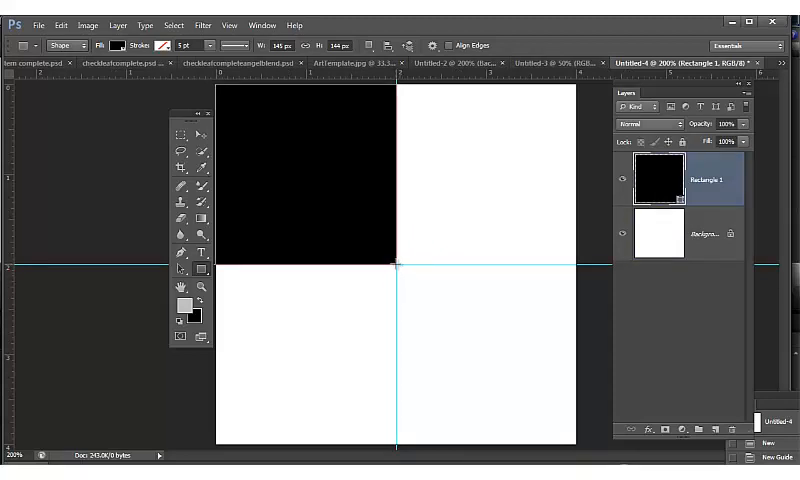
pyautogui.moveTo(426, 294)
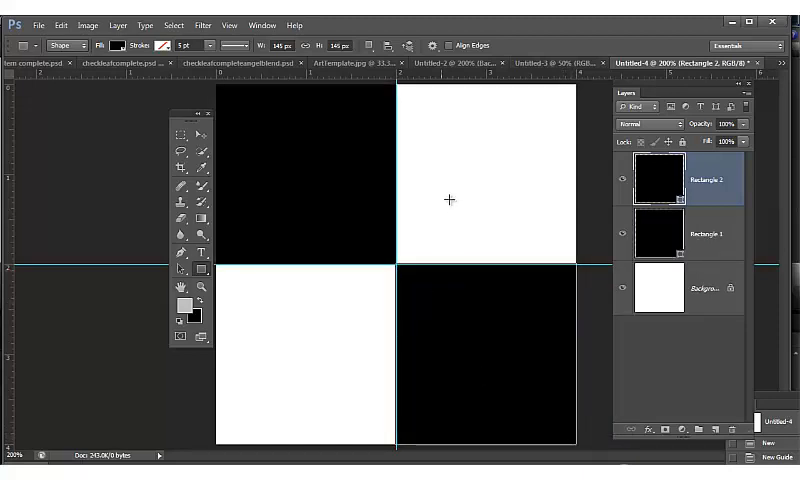
pyautogui.moveTo(448, 192)
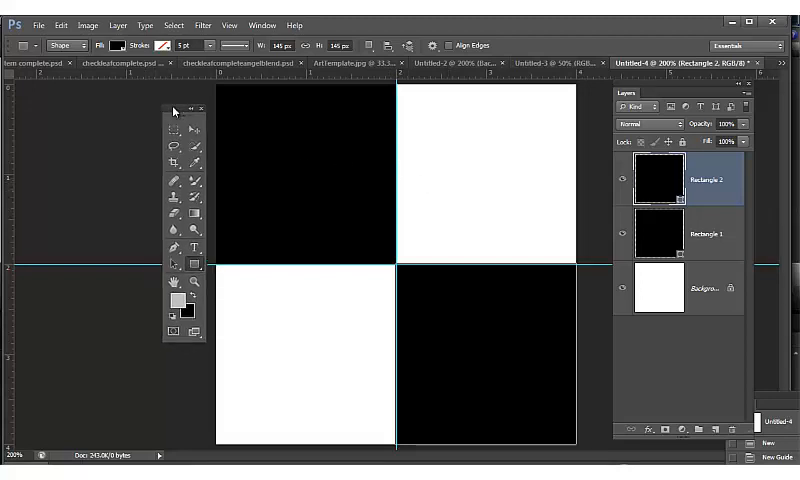
pyautogui.moveTo(384, 110)
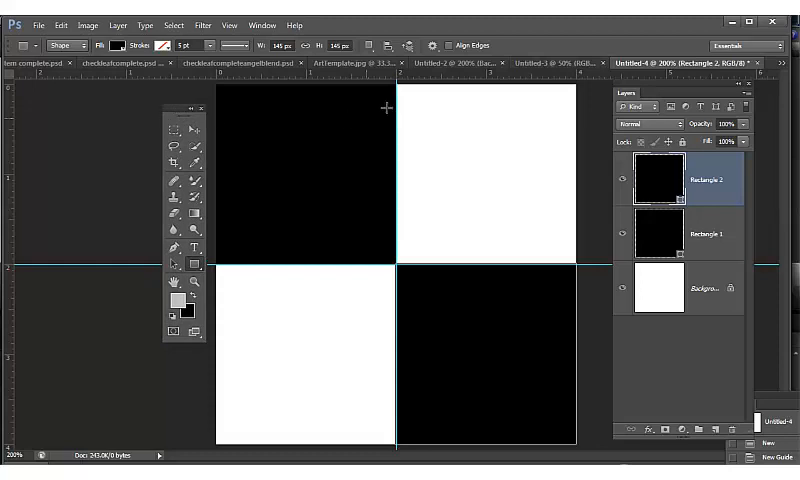
pyautogui.moveTo(596, 356)
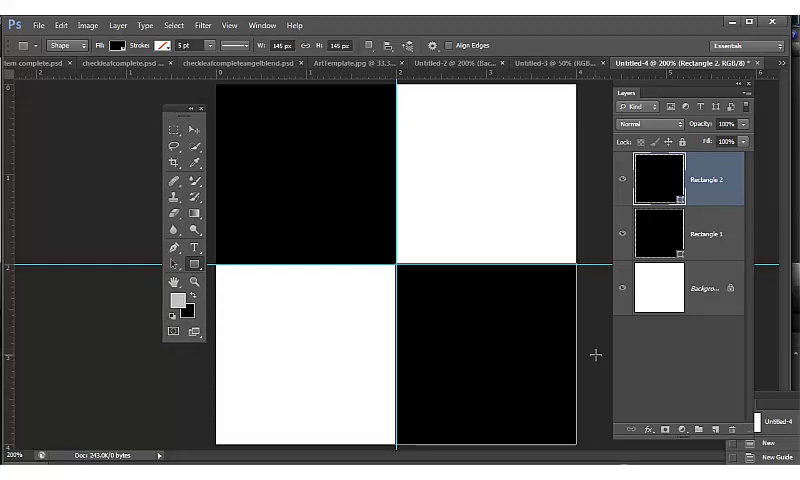
pyautogui.moveTo(116, 264)
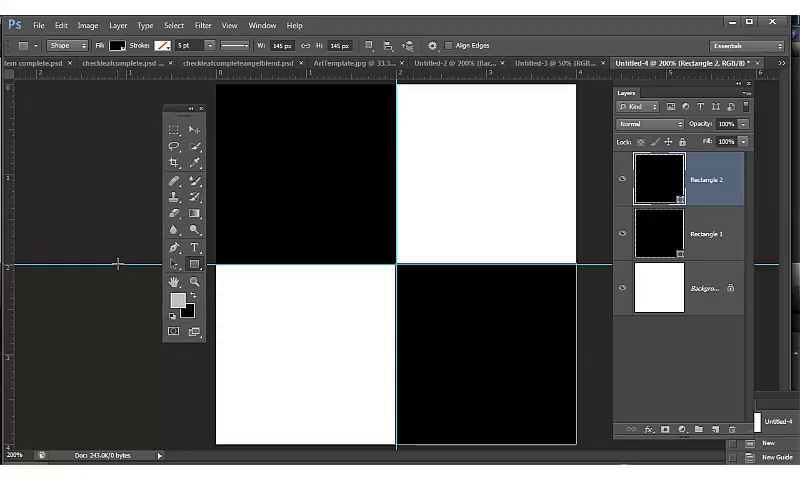
pyautogui.moveTo(108, 300)
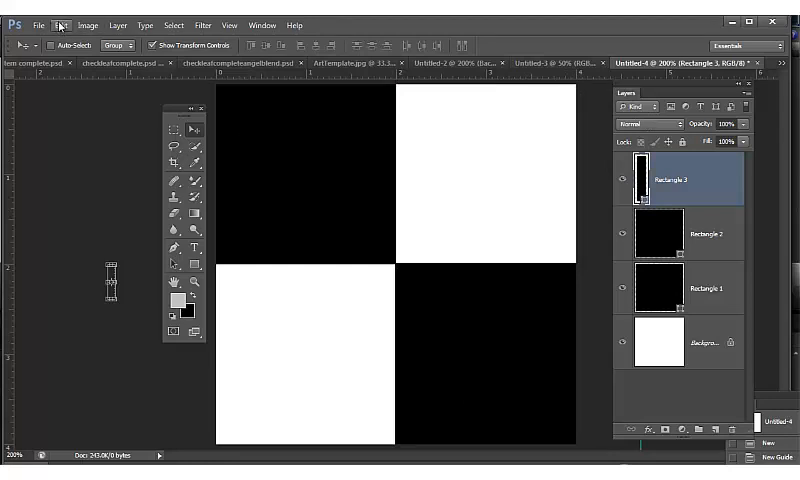
pyautogui.moveTo(60, 24)
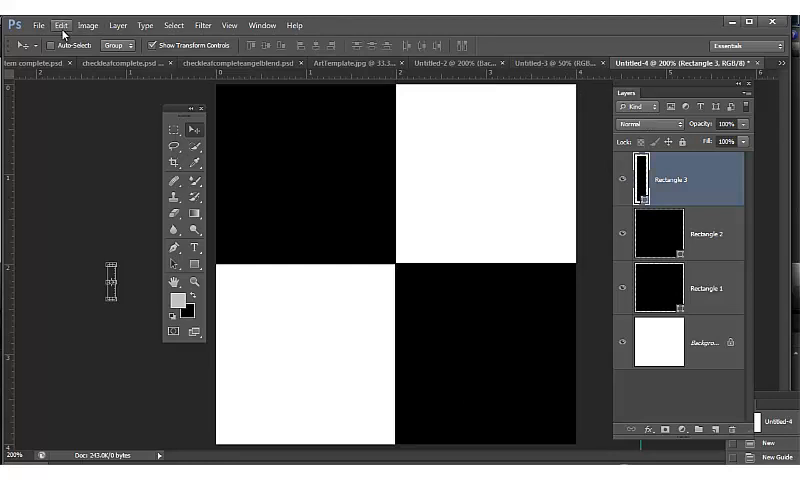
# Define the four-square tile as a custom pattern named 'bw'
pyautogui.click(60, 24)
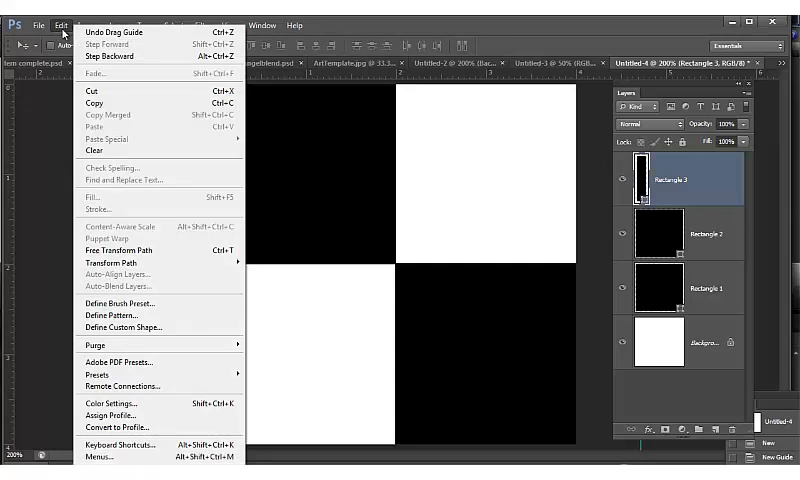
pyautogui.moveTo(114, 316)
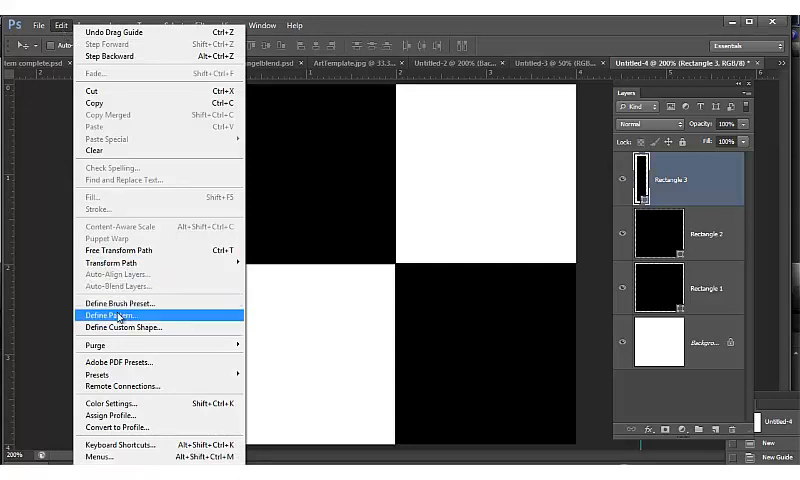
pyautogui.click(116, 316)
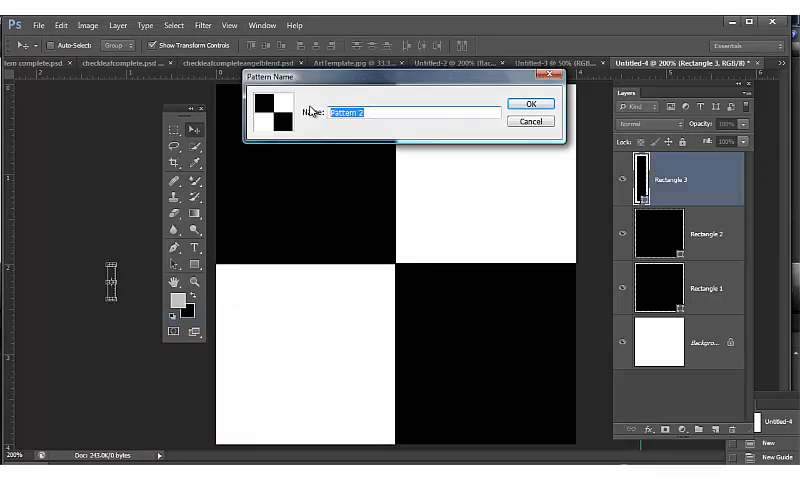
pyautogui.write('bw')
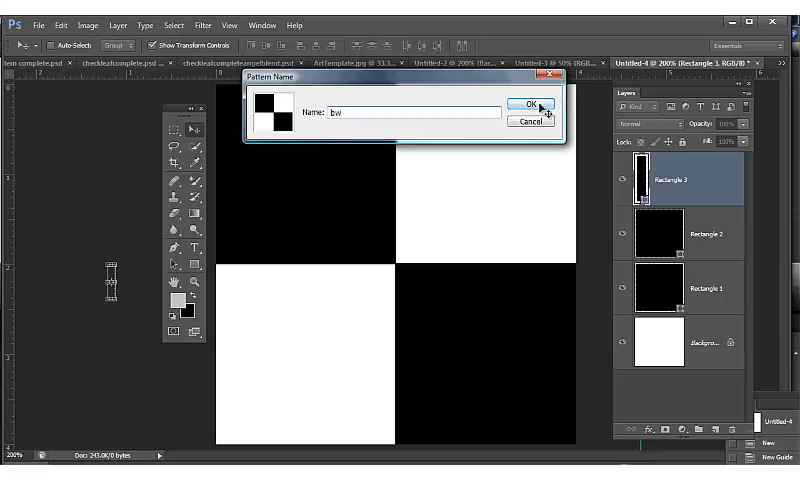
pyautogui.click(532, 104)
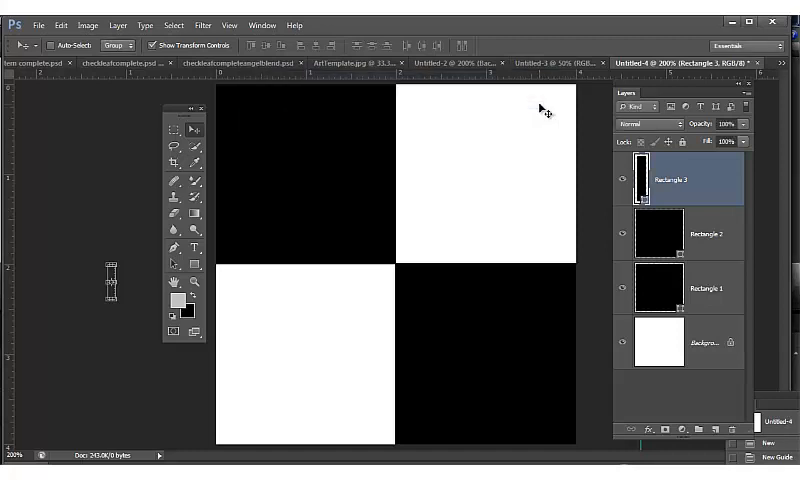
pyautogui.moveTo(62, 24)
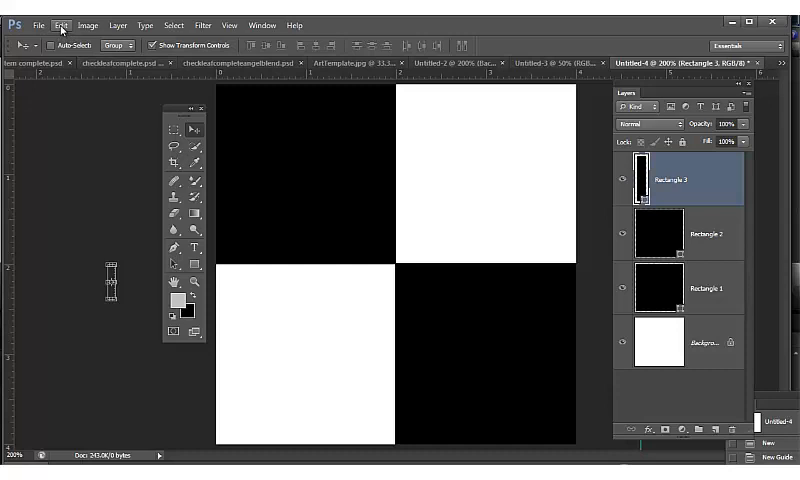
# Create a new blank document 12 inches wide by 12 inches tall
pyautogui.click(62, 24)
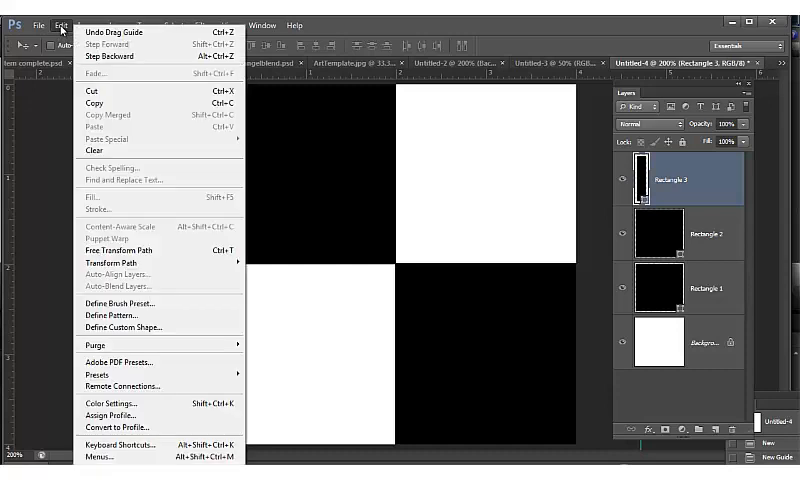
pyautogui.moveTo(80, 68)
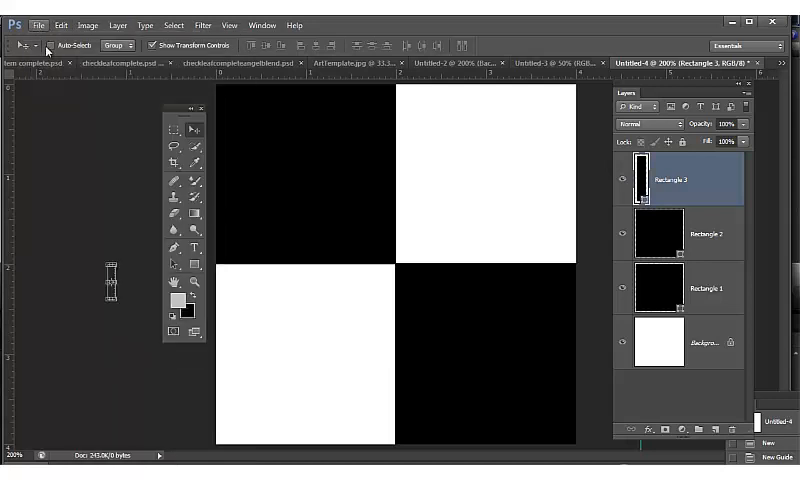
pyautogui.moveTo(44, 30)
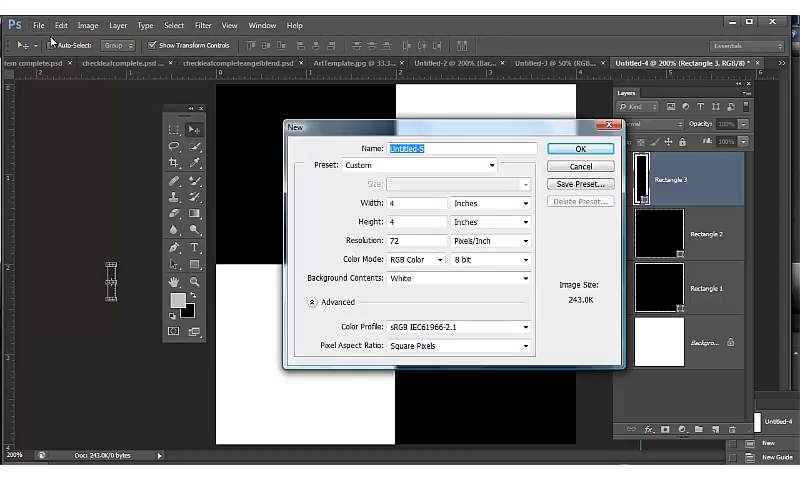
pyautogui.click(412, 202)
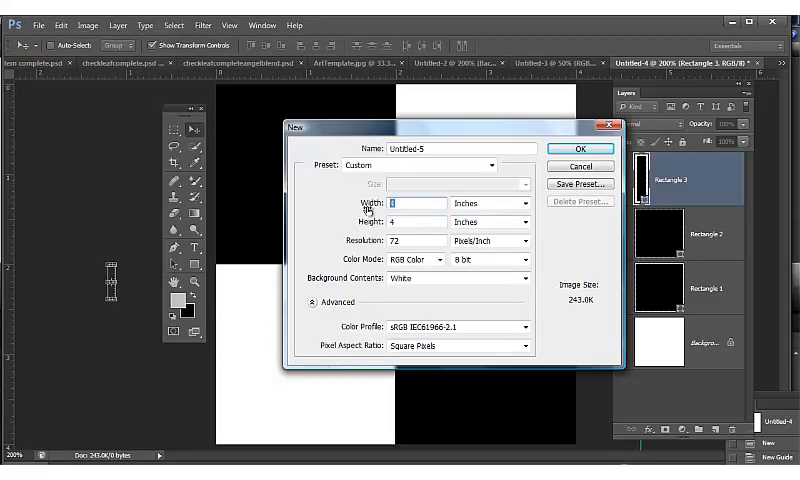
pyautogui.write('12')
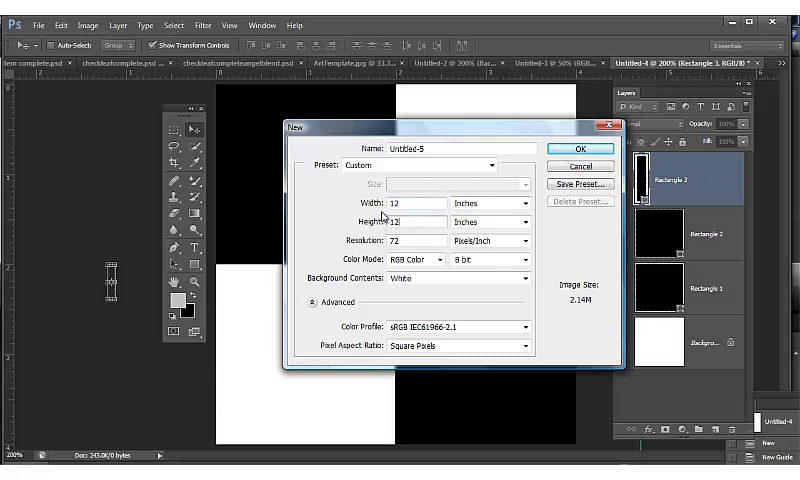
pyautogui.moveTo(580, 148)
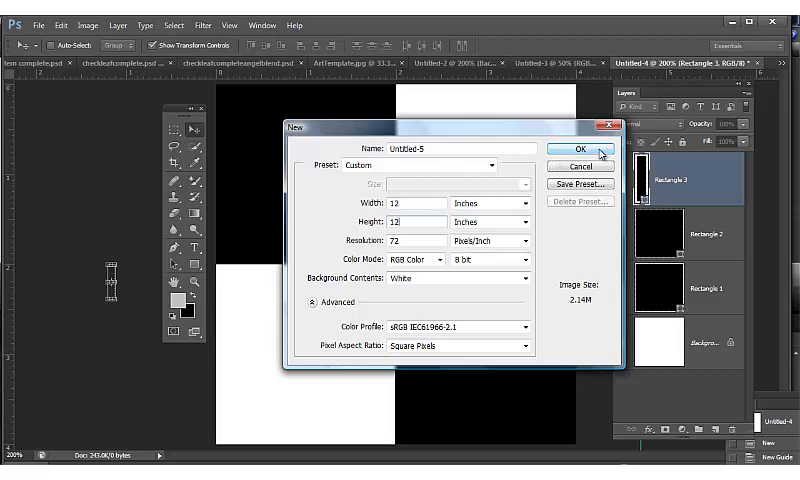
pyautogui.click(568, 148)
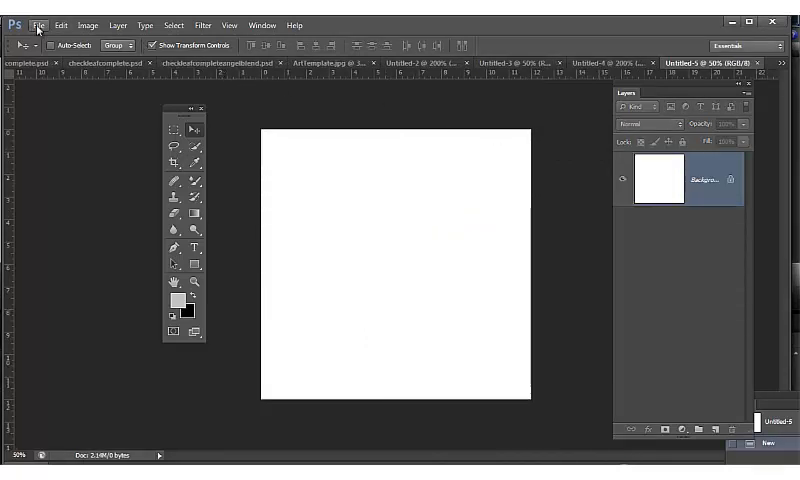
# Fill the document with the 'bw' custom pattern via Edit > Fill, forming a checkerboard
pyautogui.click(38, 24)
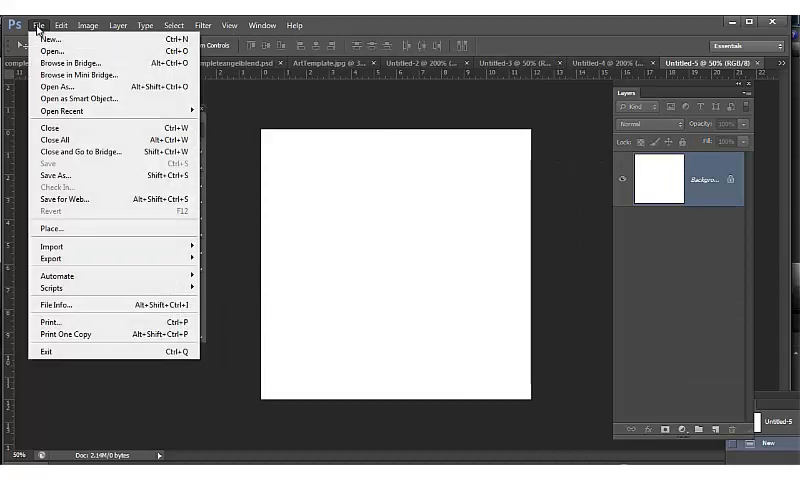
pyautogui.click(60, 24)
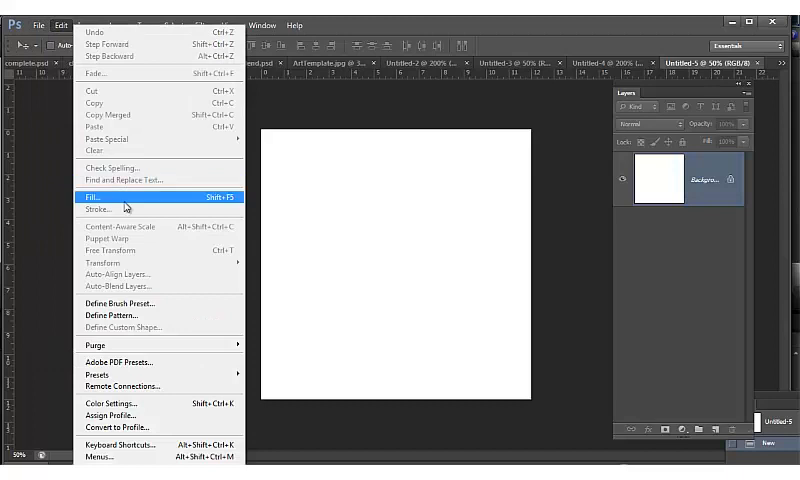
pyautogui.click(92, 196)
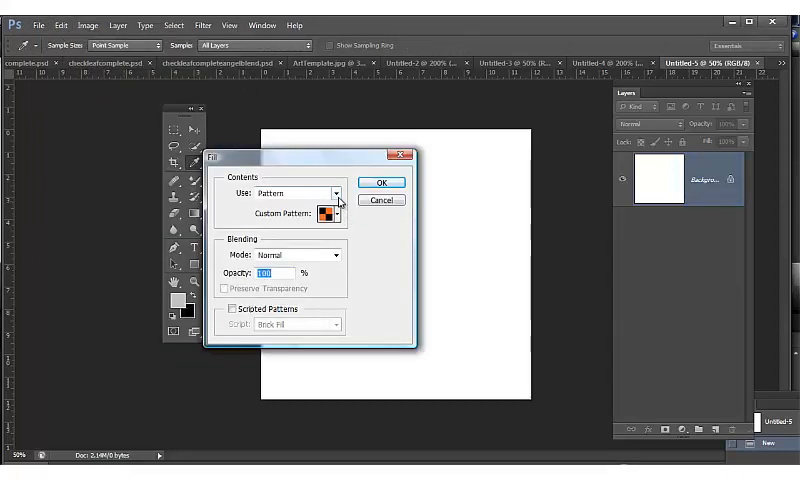
pyautogui.click(332, 192)
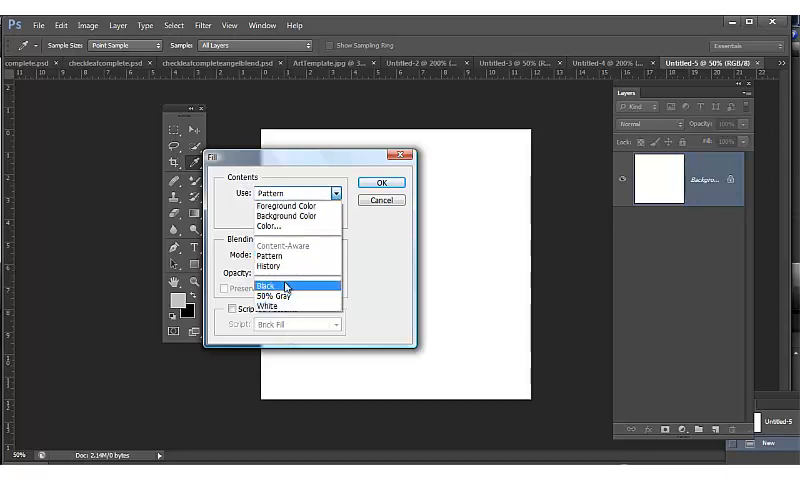
pyautogui.click(268, 284)
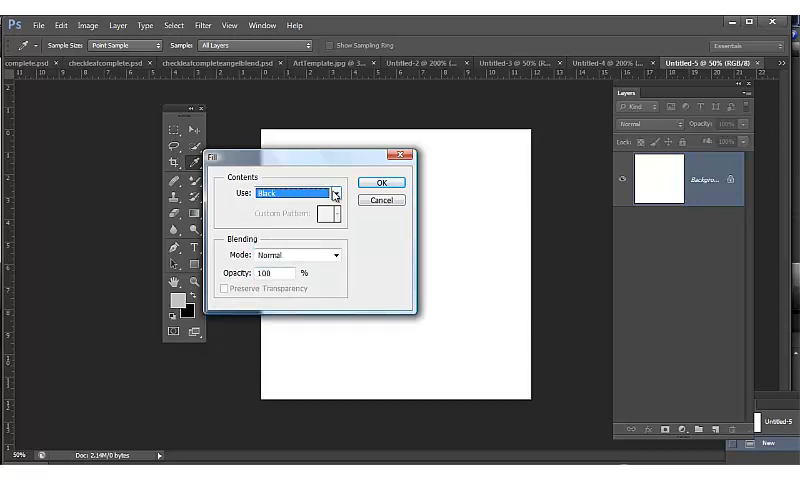
pyautogui.click(338, 192)
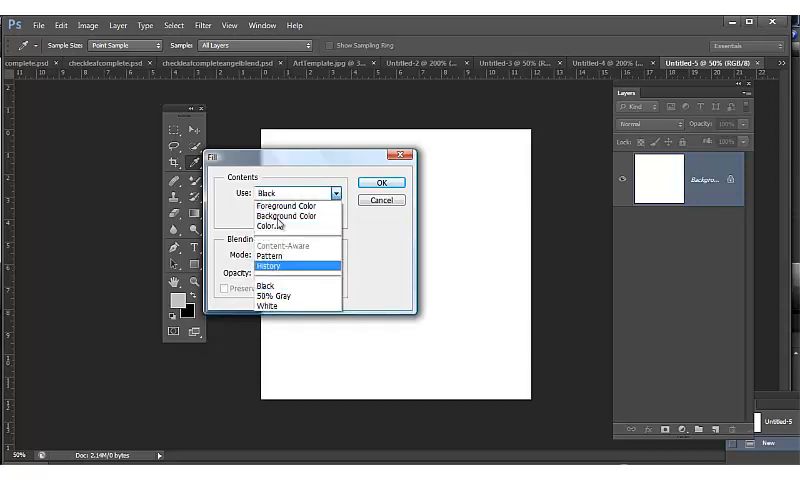
pyautogui.moveTo(280, 296)
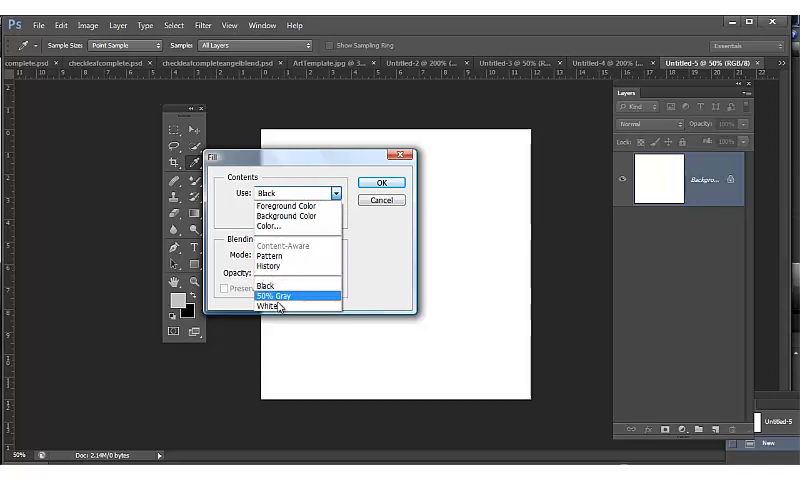
pyautogui.moveTo(270, 256)
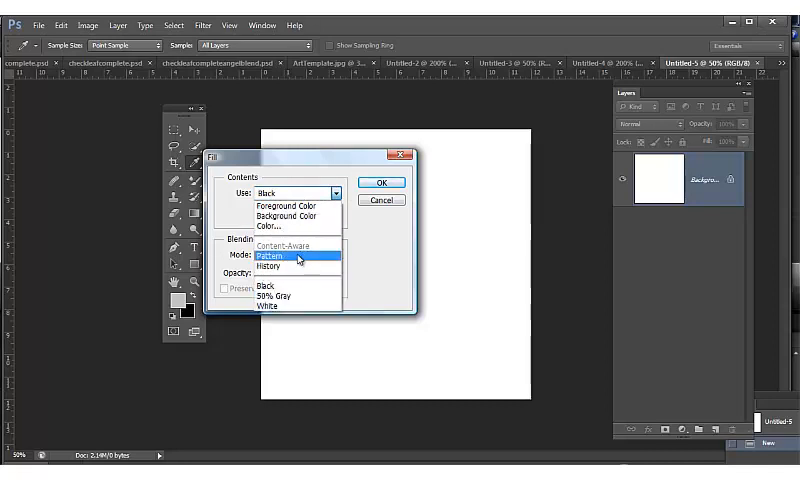
pyautogui.click(290, 256)
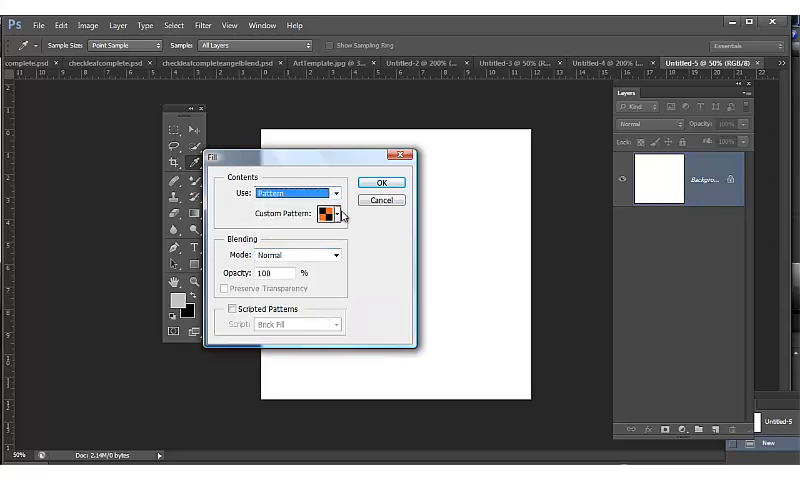
pyautogui.moveTo(328, 216)
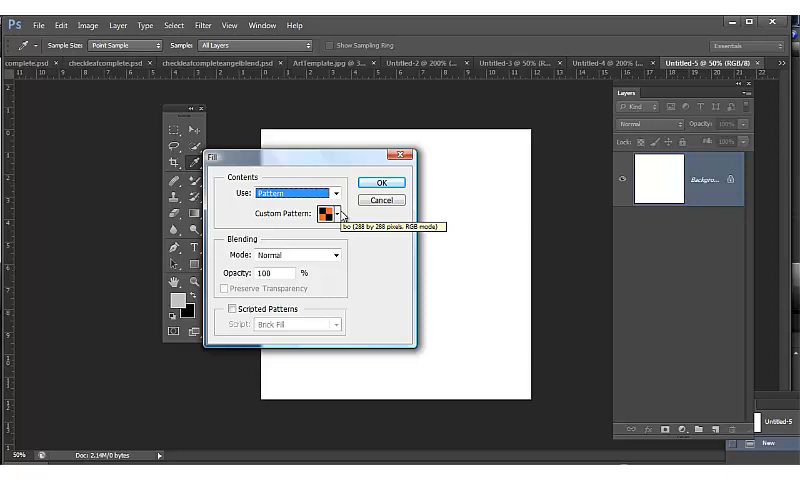
pyautogui.moveTo(340, 216)
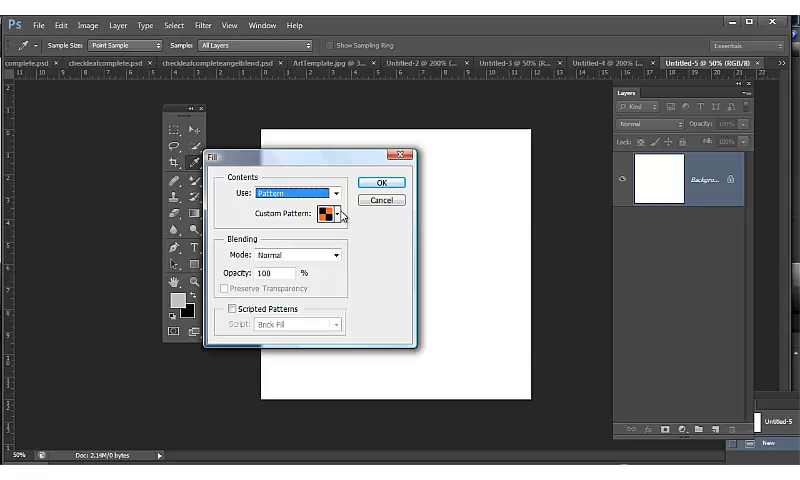
pyautogui.click(332, 214)
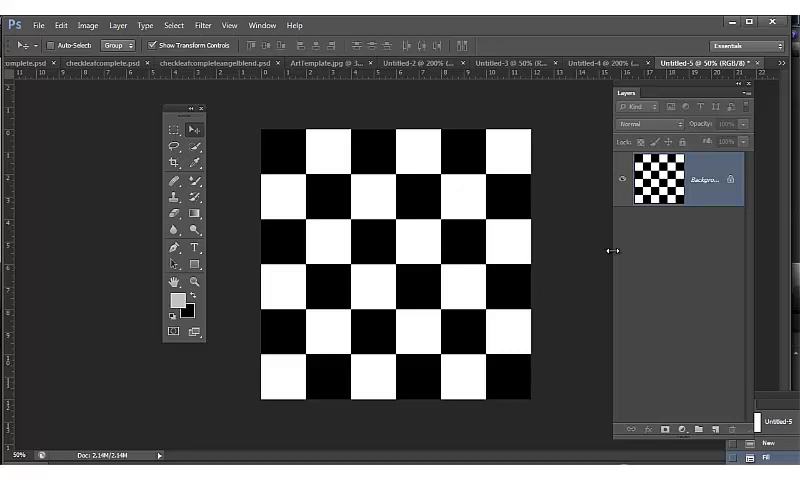
pyautogui.moveTo(612, 256)
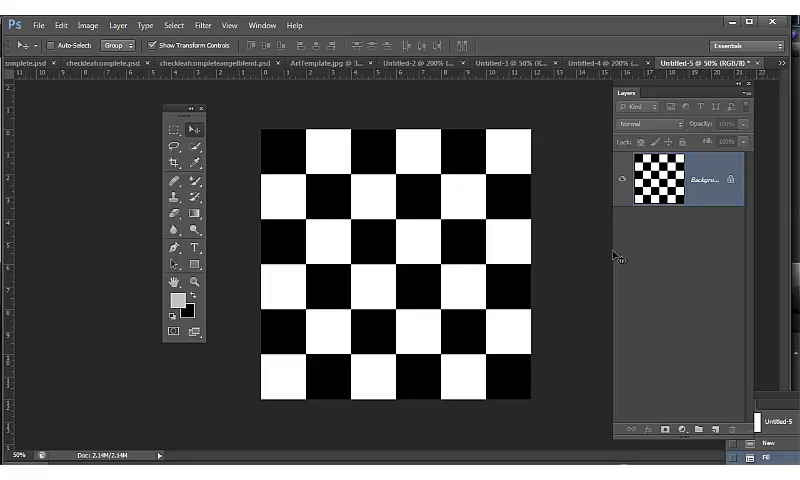
pyautogui.moveTo(578, 202)
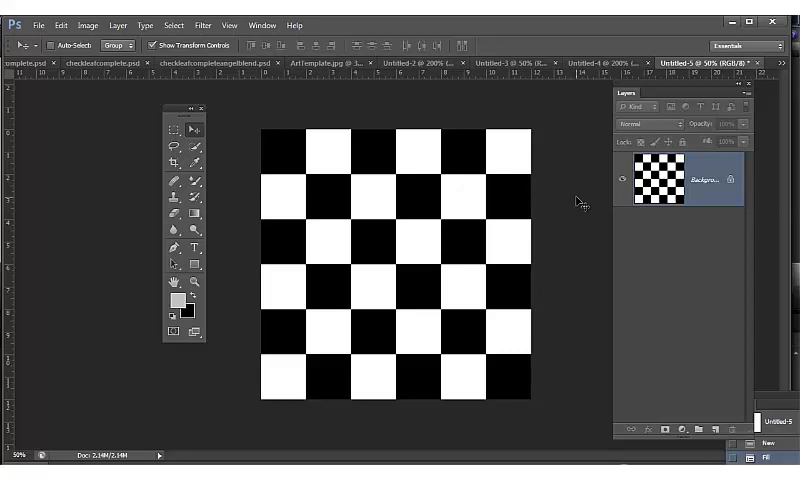
pyautogui.moveTo(184, 130)
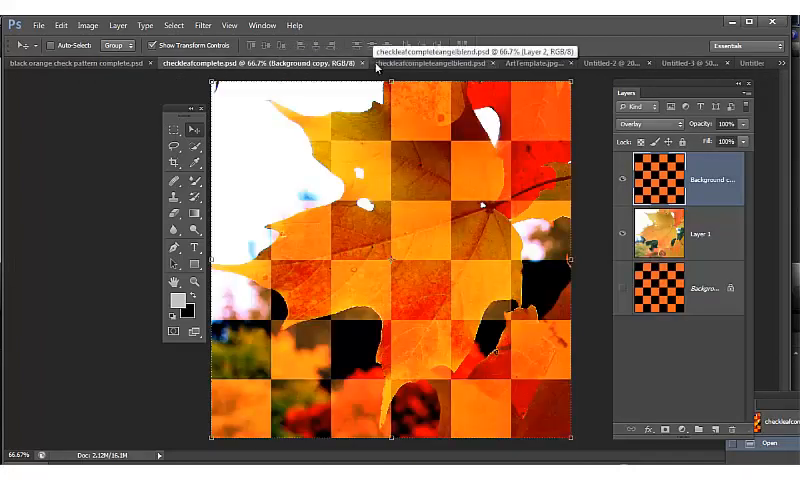
# Cycle through the statue example and orange-black checkerboard documents, landing on the Cre8-TV artwork
pyautogui.click(360, 64)
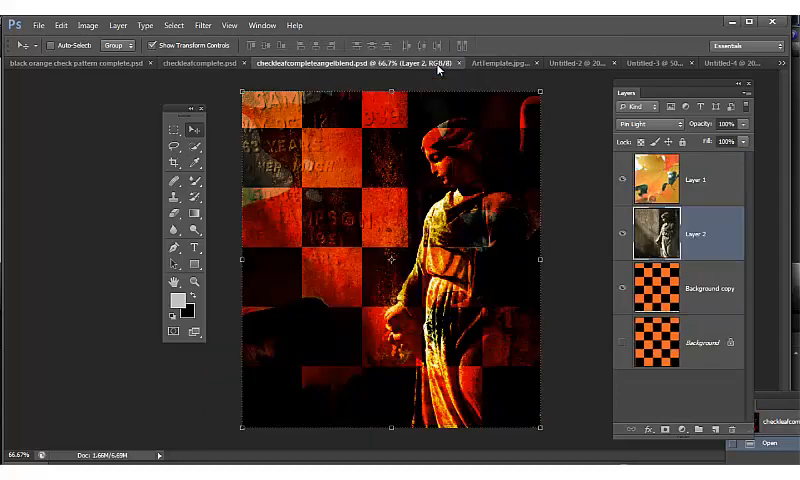
pyautogui.click(680, 64)
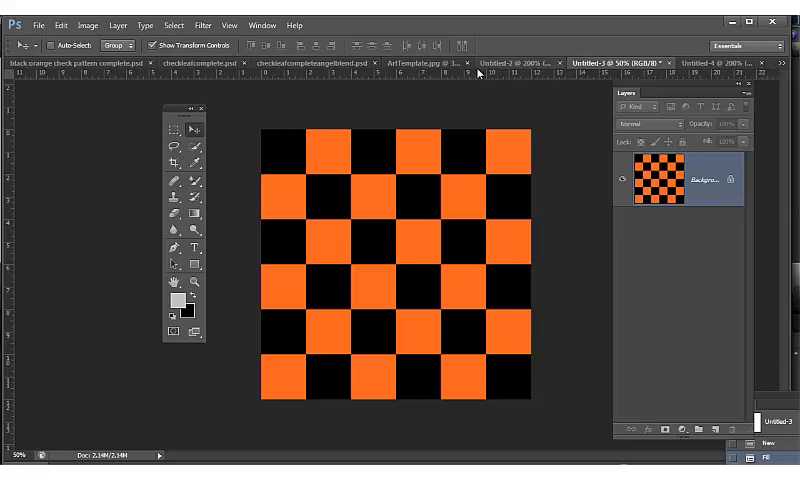
pyautogui.click(420, 64)
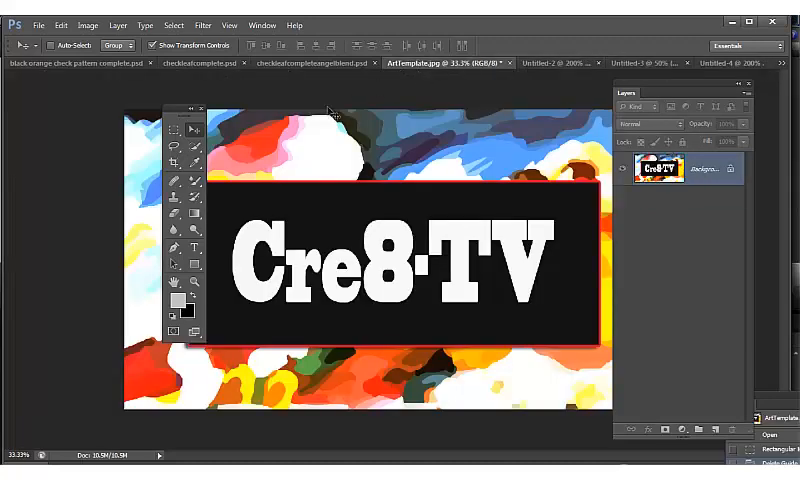